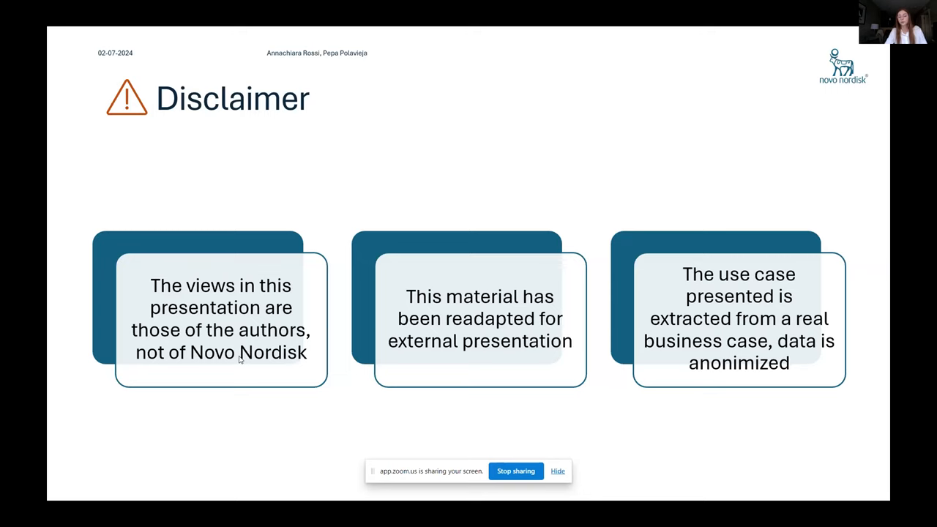
Step: Advance the slideshow from the disclaimer to the 'Why Indirect Treatment Comparisons' slide
key(right)
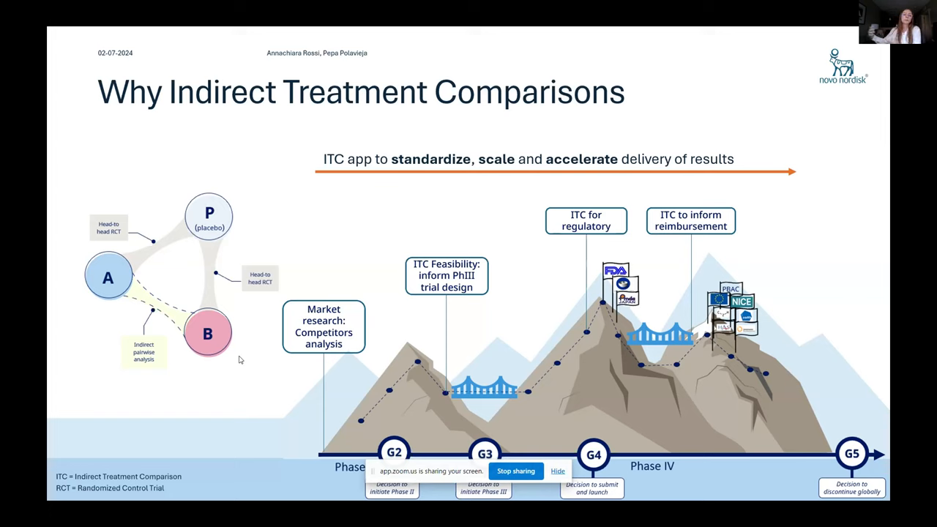
key(Right)
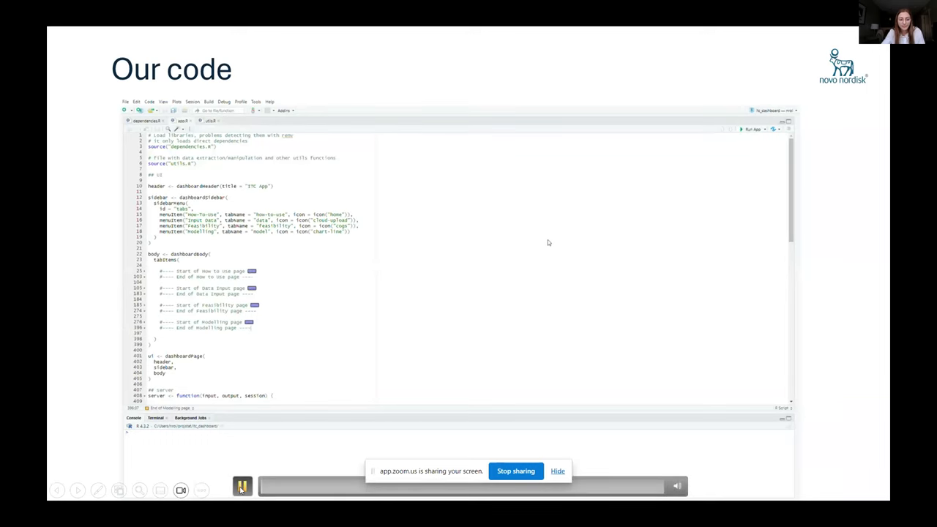
mouse_move(430, 416)
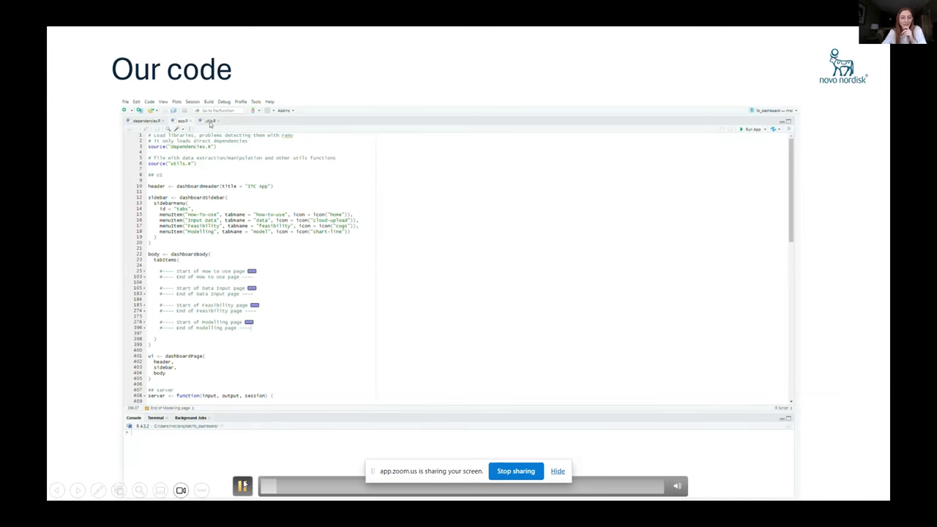
Step: Scroll the R source past the utility functions and folded dashboard UI sections to the server function
click(213, 120)
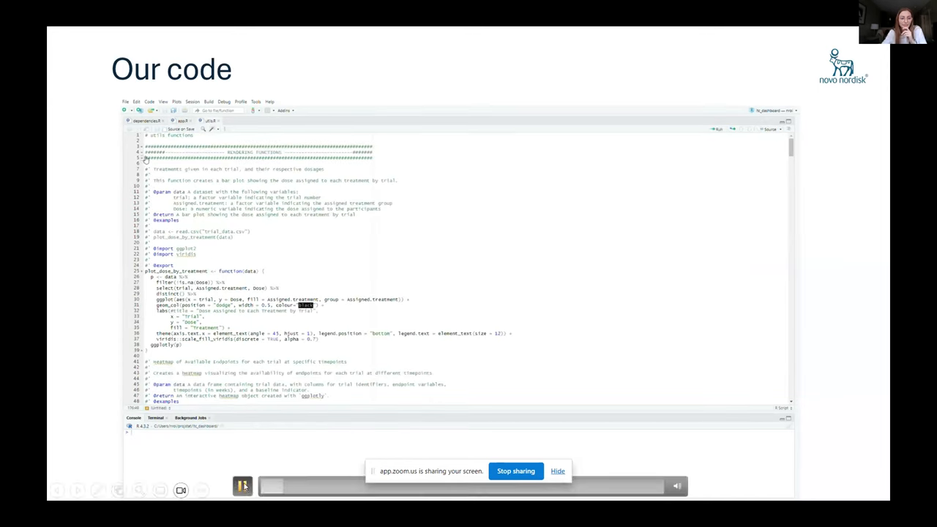
scroll(down, 3)
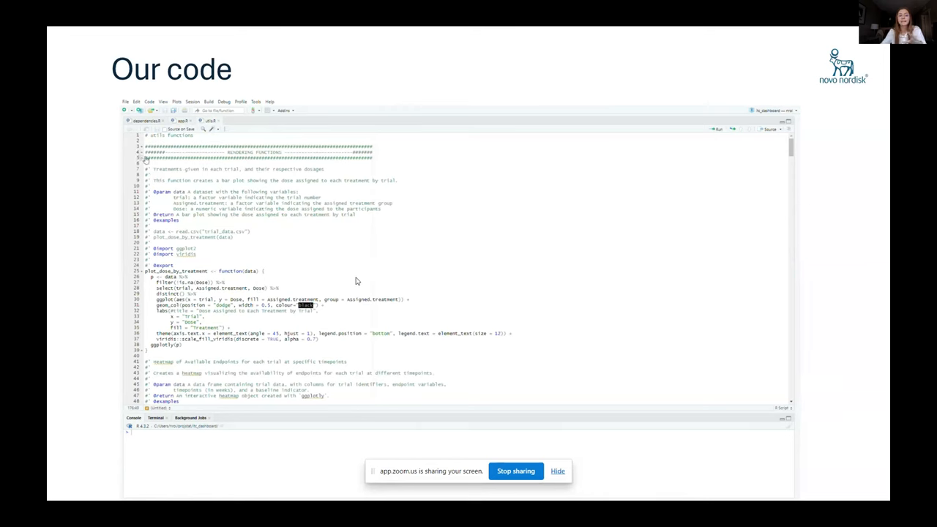
scroll(down, 3)
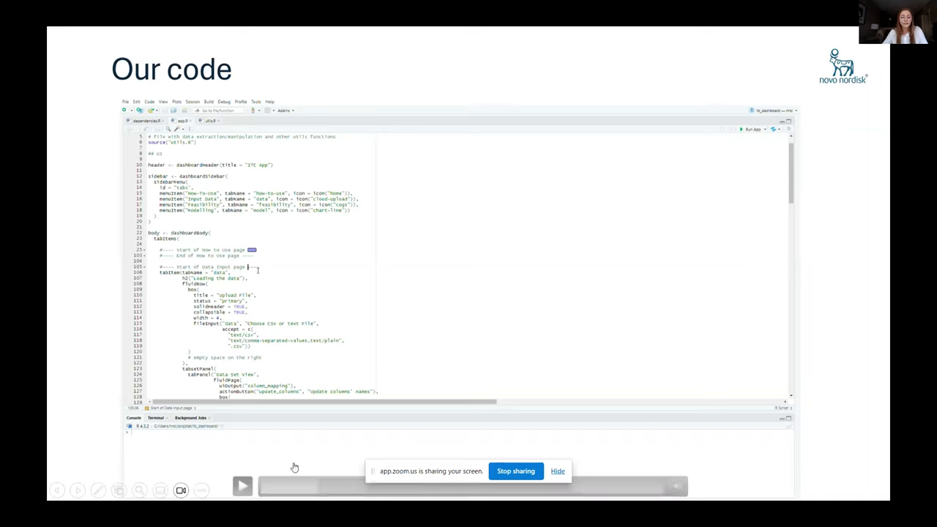
click(242, 486)
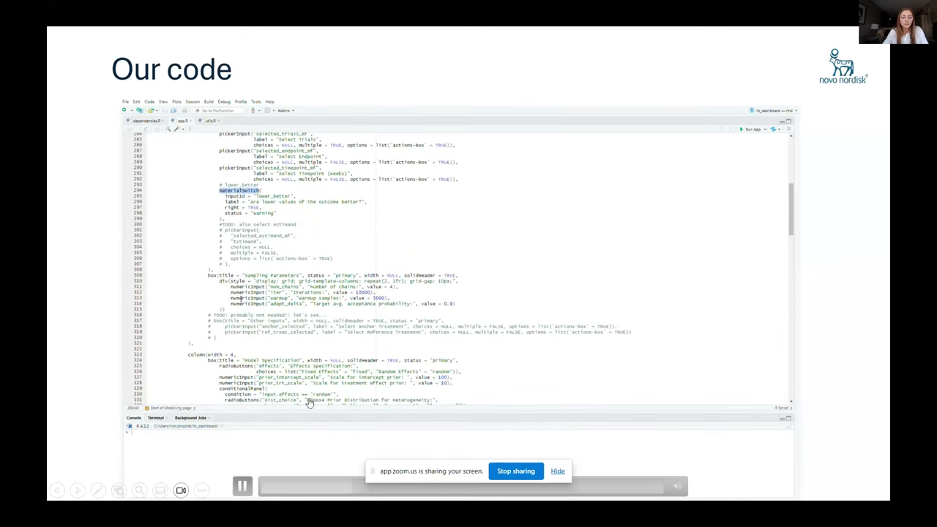
scroll(down, 3)
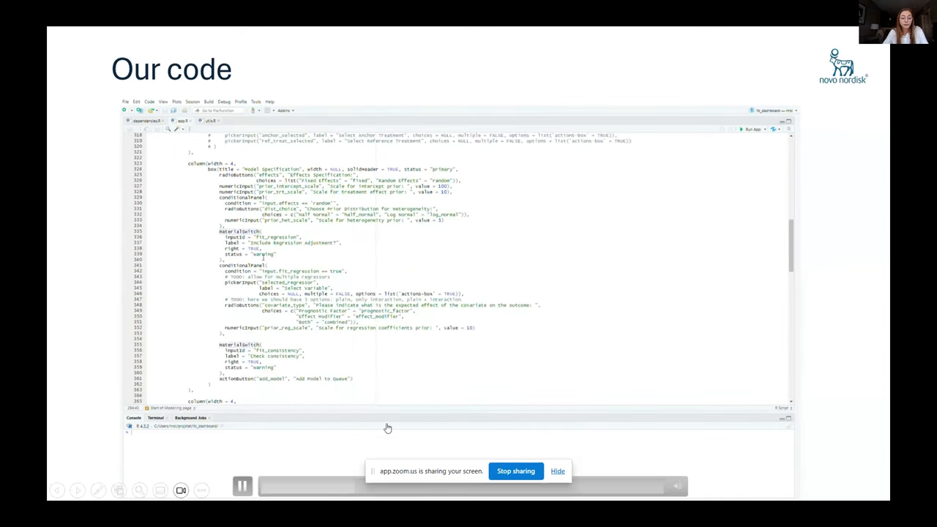
scroll(down, 3)
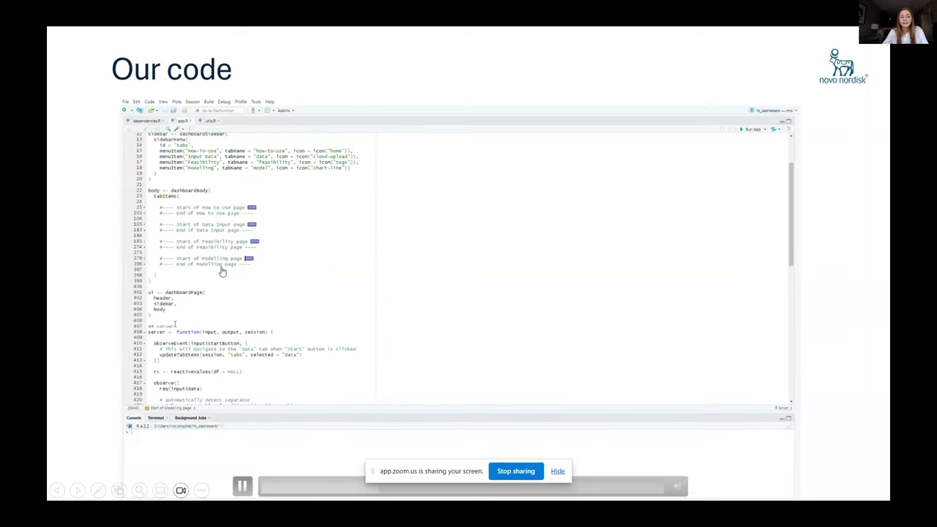
Step: Scroll through the observers and alerts and unfold the meta-analysis reactive section
scroll(down, 3)
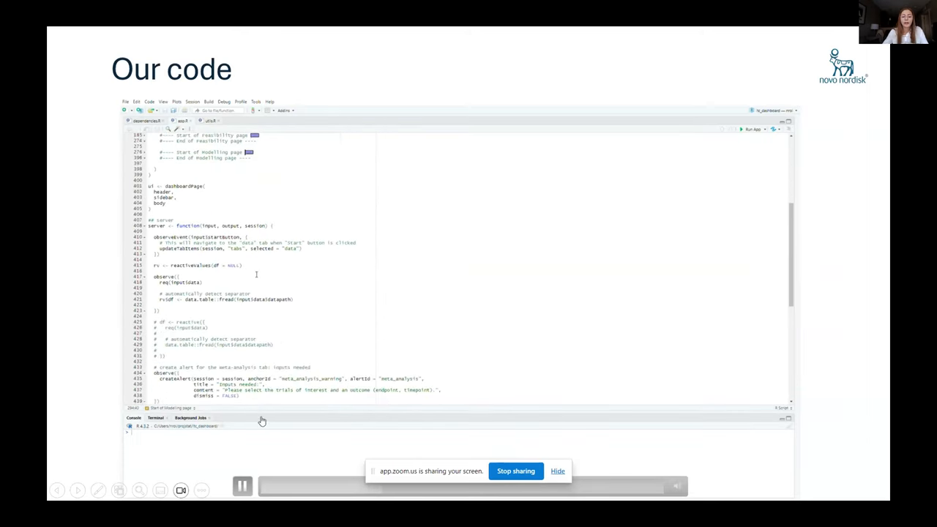
scroll(down, 3)
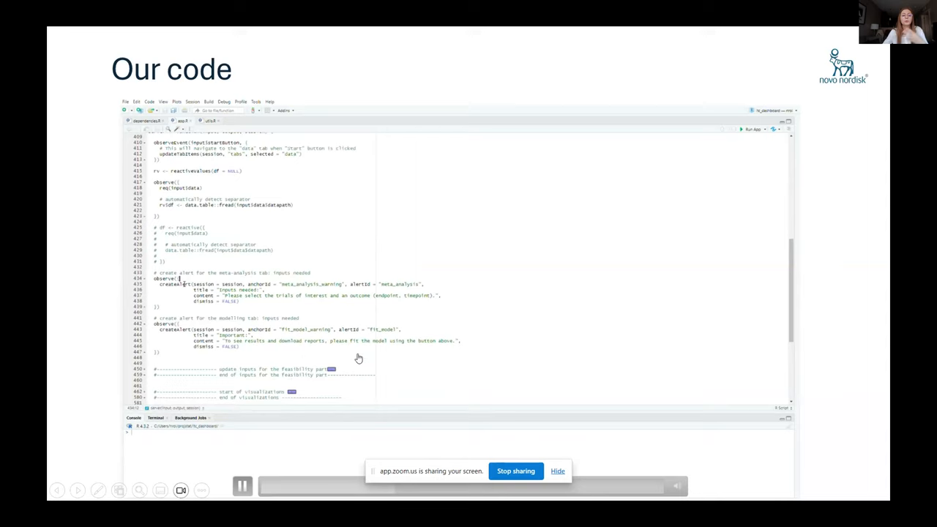
double_click(175, 285)
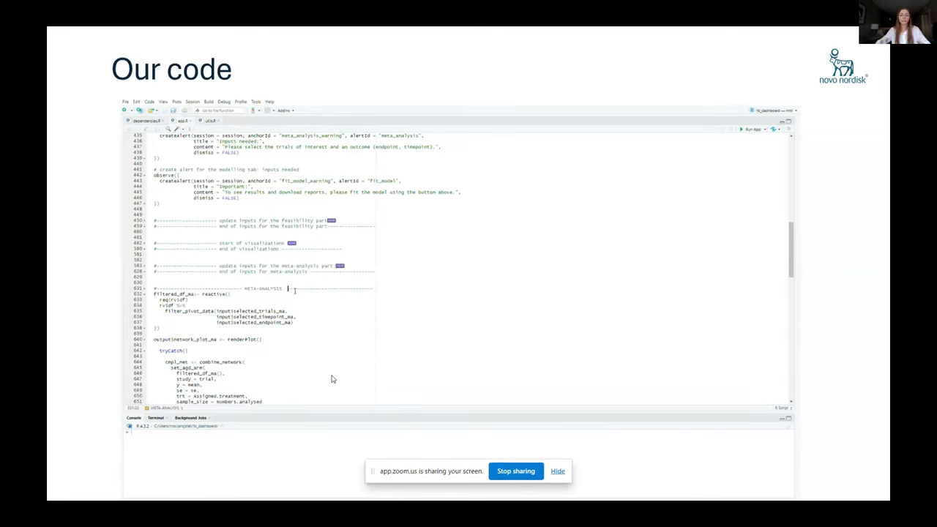
Step: Review the network-plot and comparison blocks, refold the section, and reach the shinyApp call
scroll(down, 3)
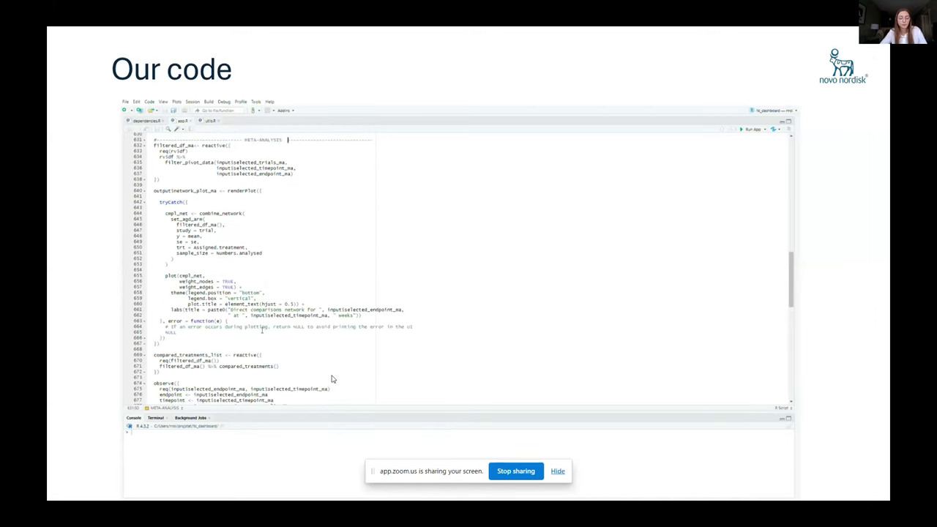
scroll(down, 3)
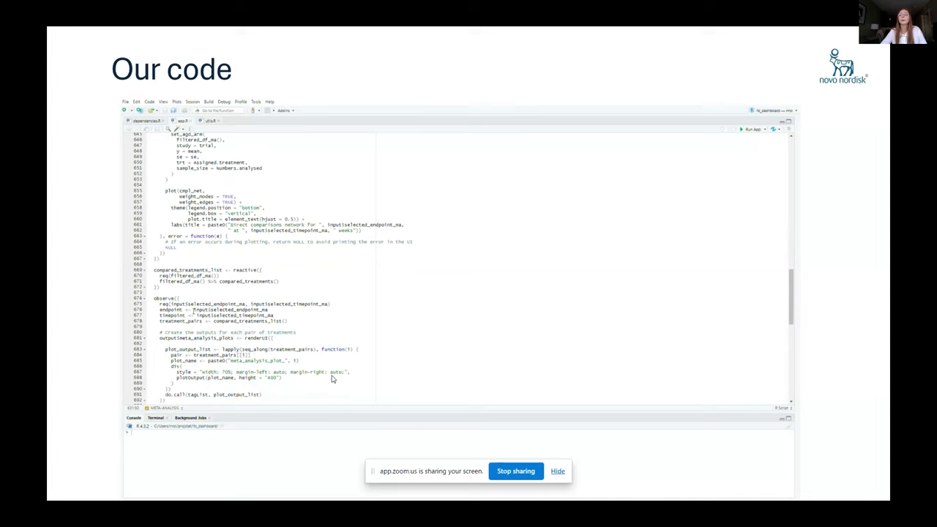
double_click(213, 303)
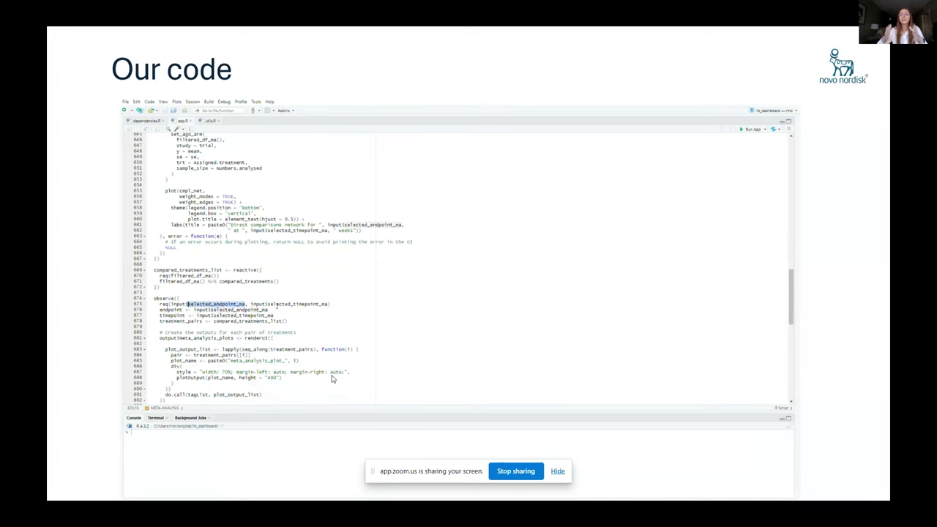
scroll(down, 3)
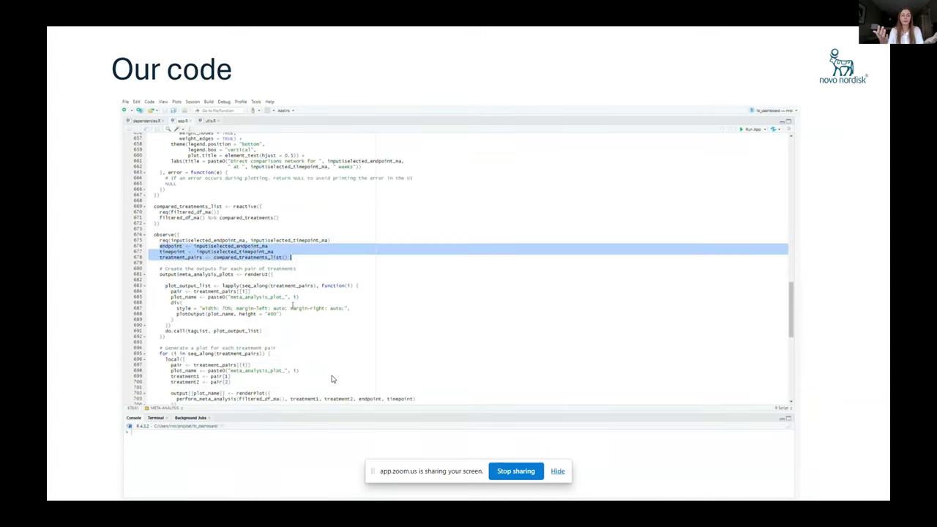
scroll(down, 3)
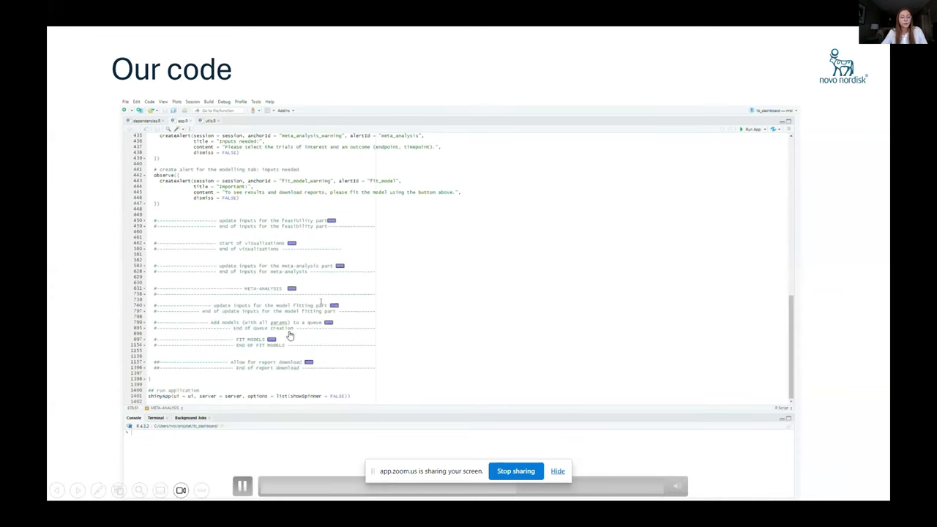
mouse_move(255, 364)
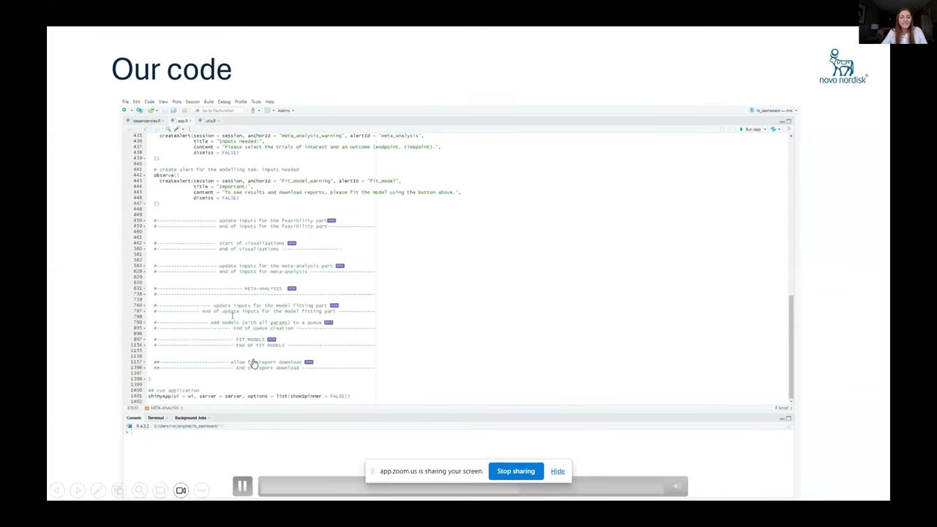
mouse_move(392, 344)
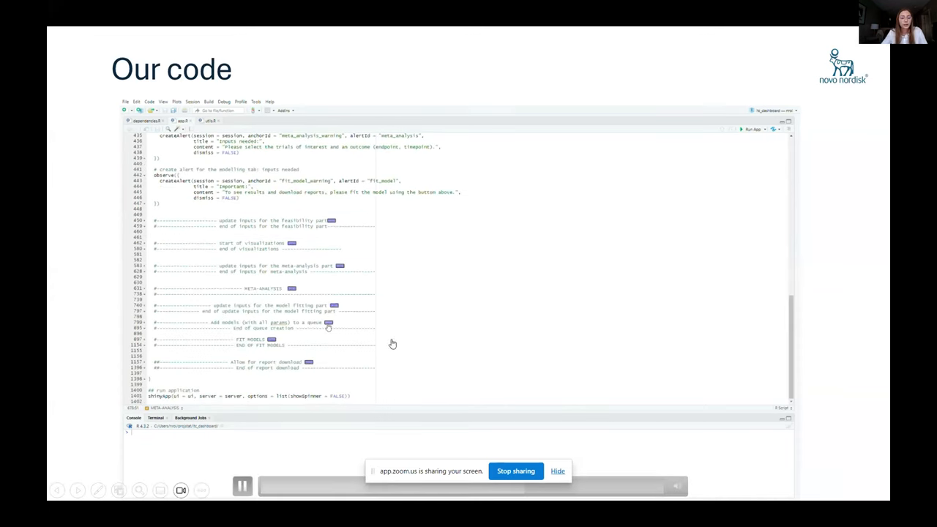
scroll(down, 3)
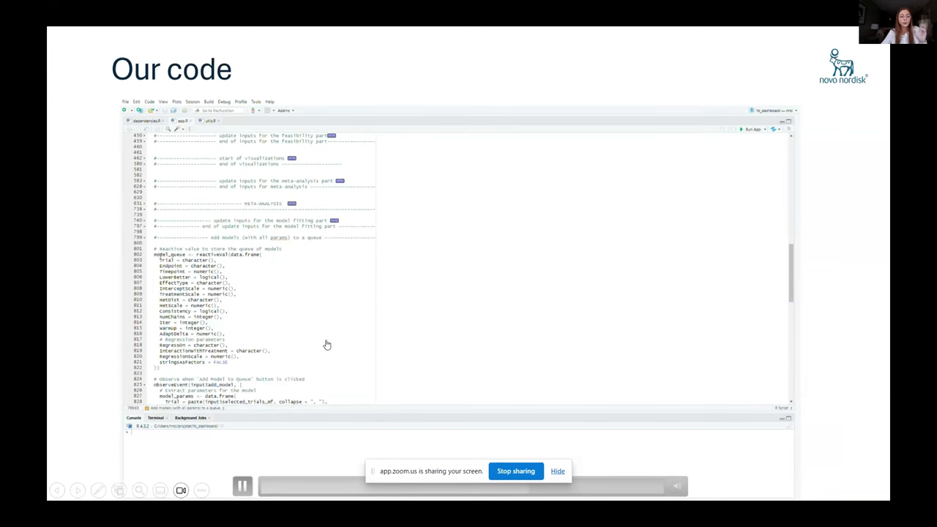
drag(158, 249, 212, 362)
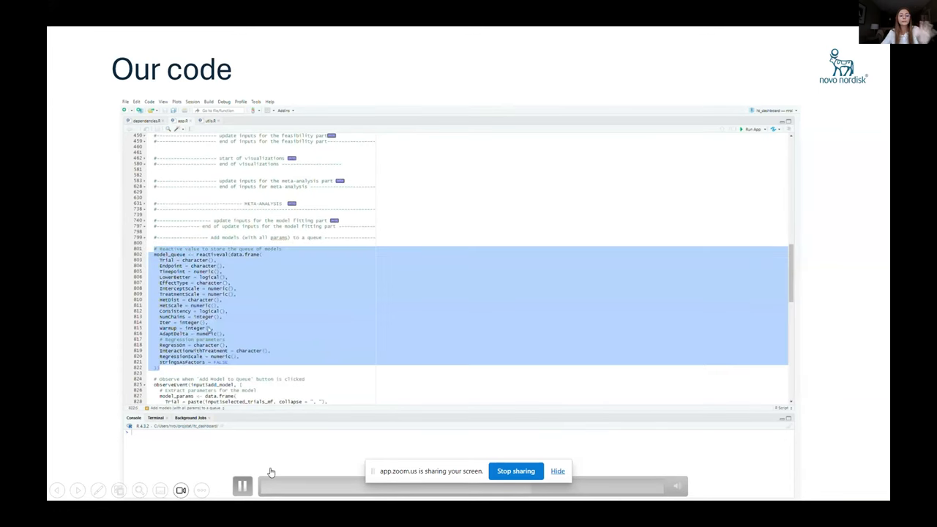
scroll(down, 3)
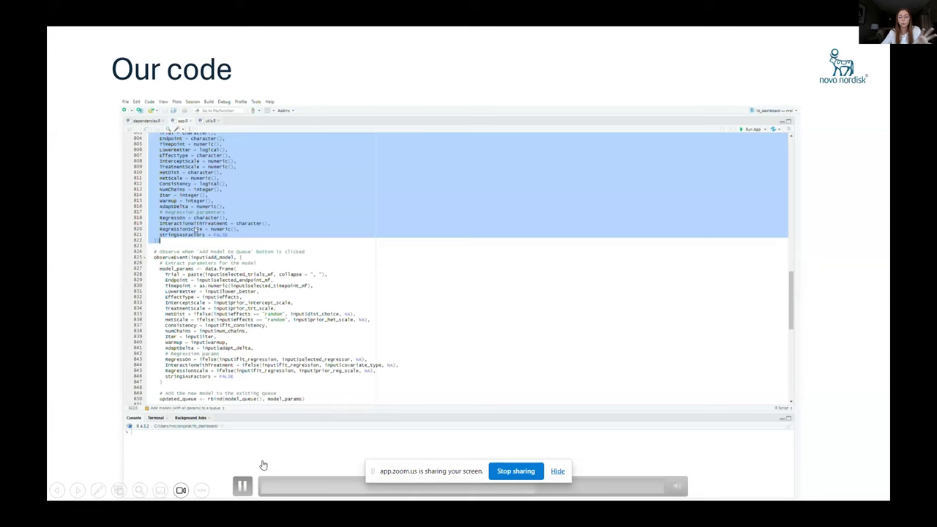
scroll(down, 3)
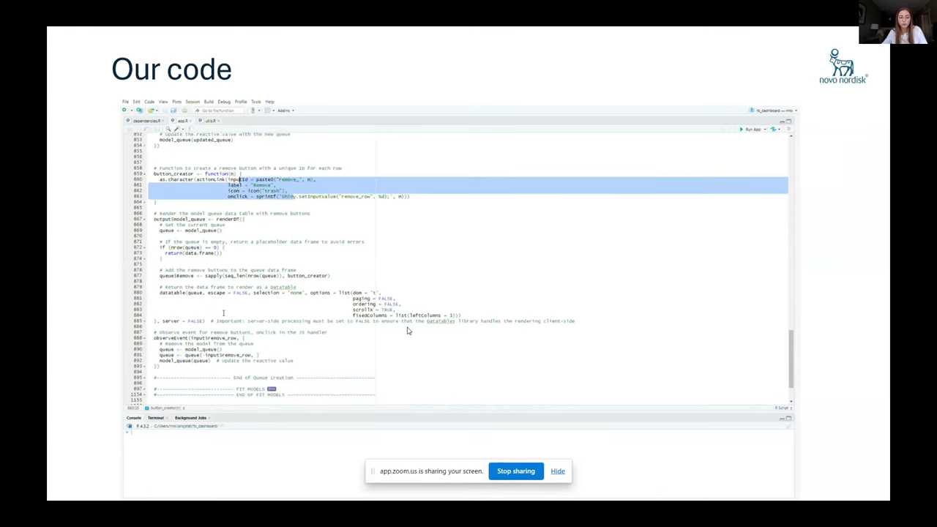
scroll(down, 3)
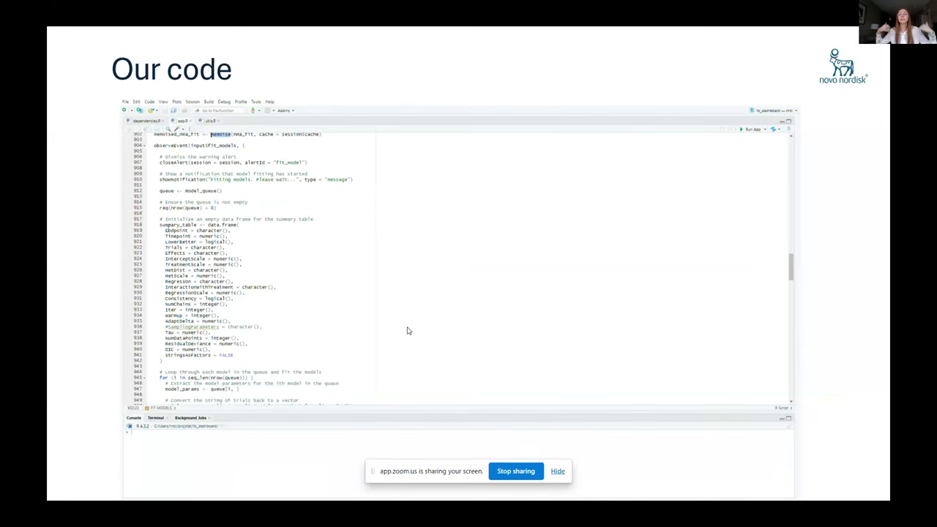
scroll(down, 3)
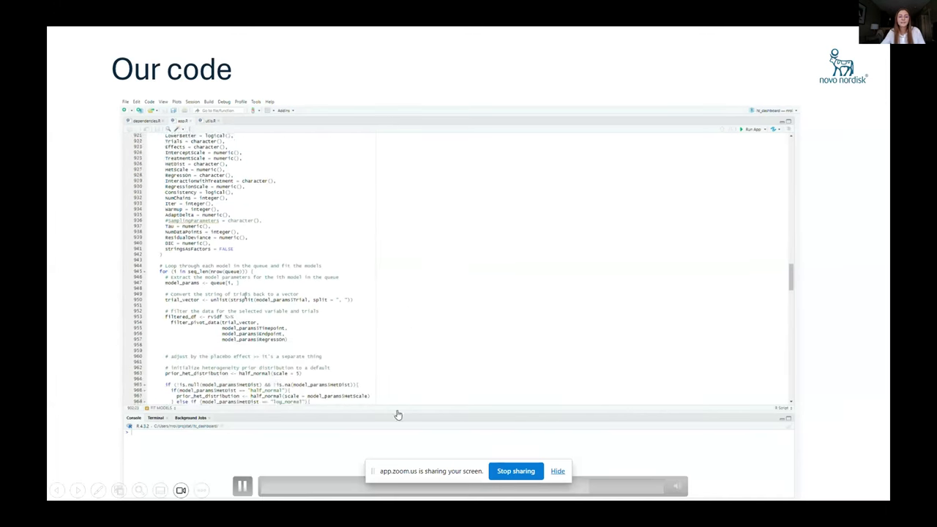
scroll(down, 3)
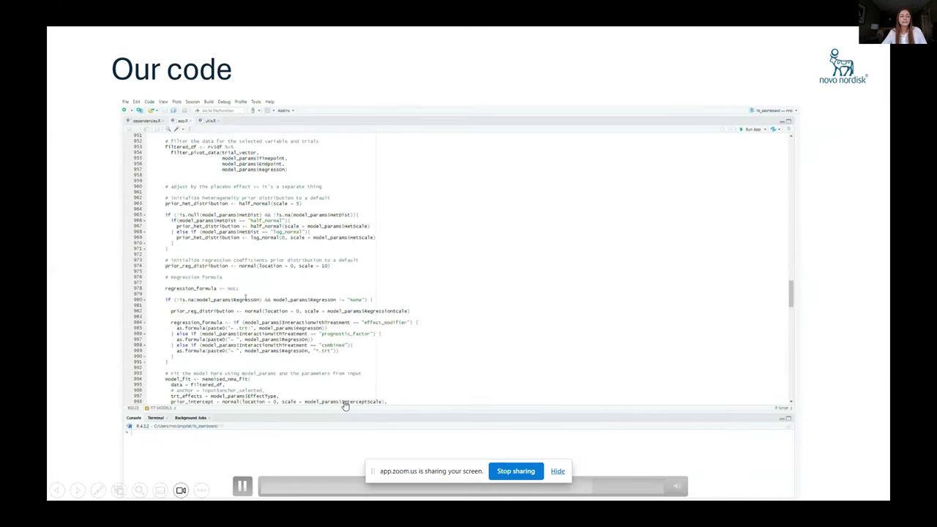
scroll(down, 3)
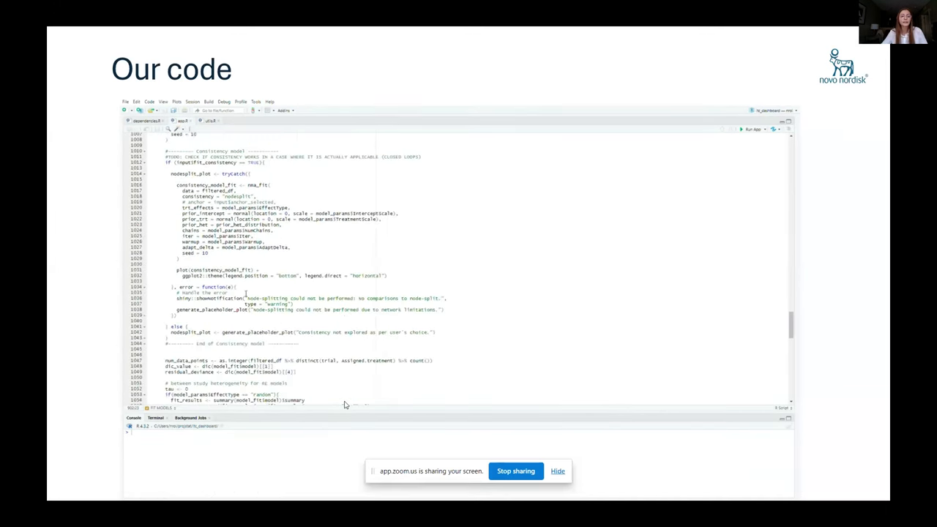
scroll(down, 3)
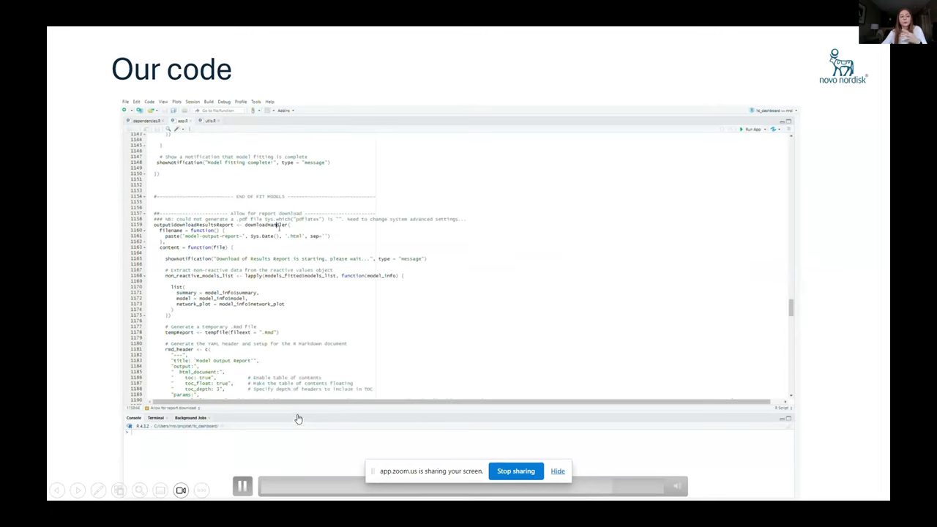
double_click(203, 225)
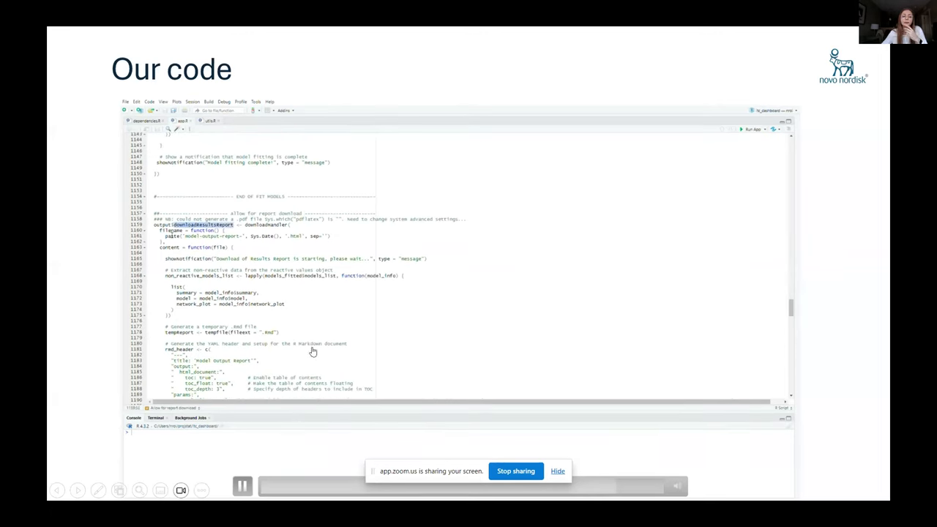
scroll(down, 3)
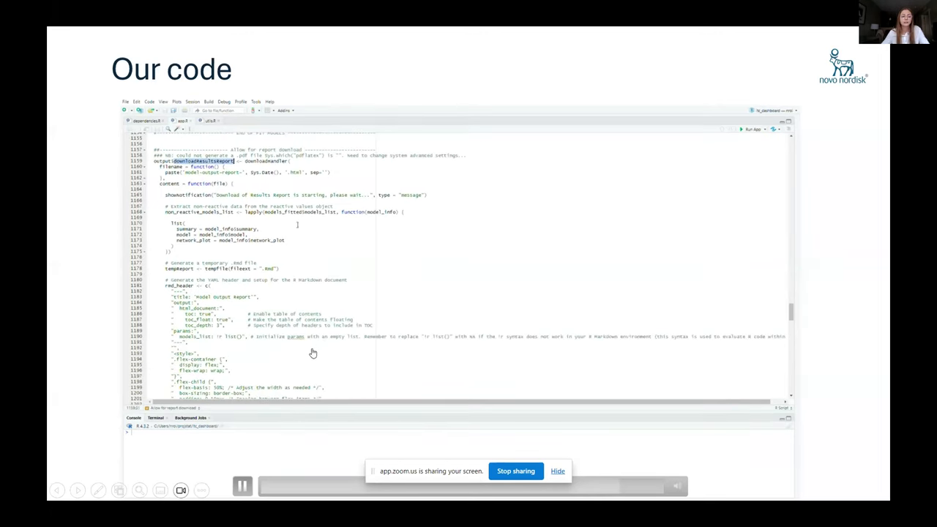
scroll(down, 3)
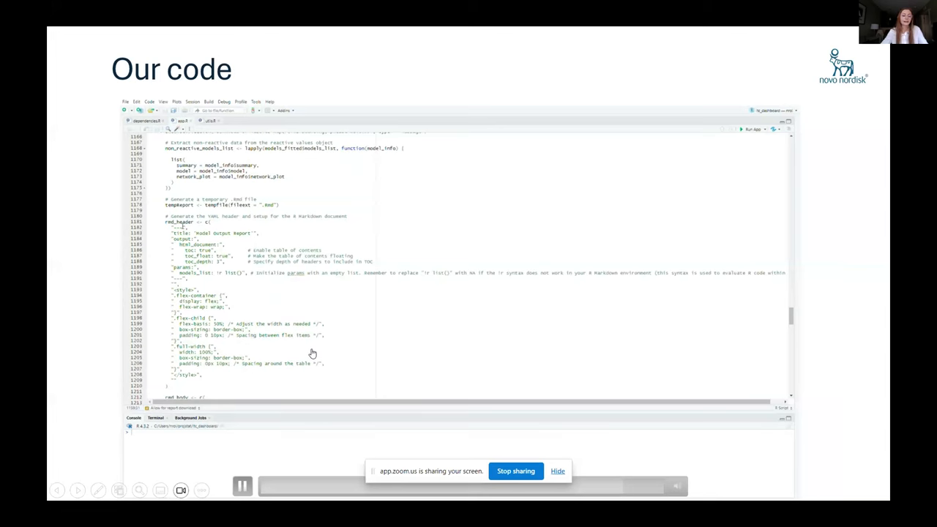
scroll(down, 3)
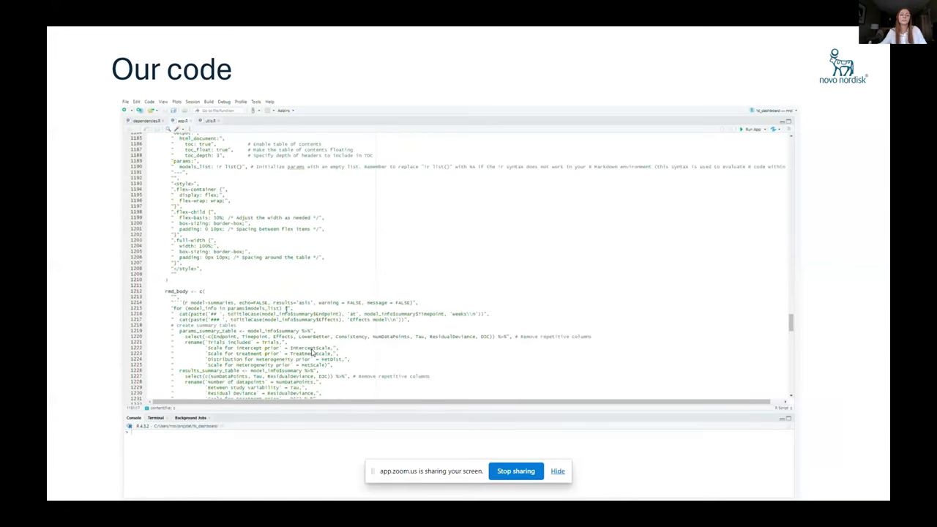
scroll(down, 3)
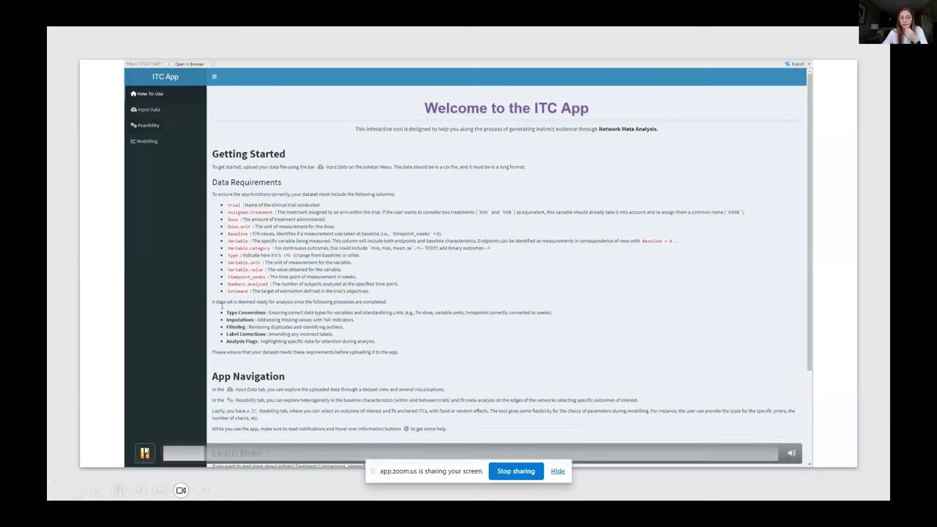
Step: Scroll the app's welcome page guidance and move on to the data-loading page
scroll(down, 3)
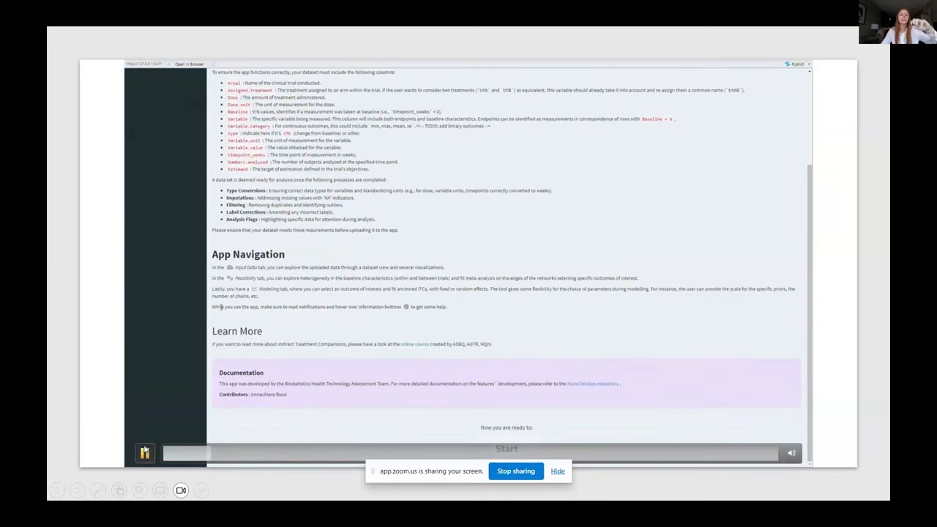
click(143, 453)
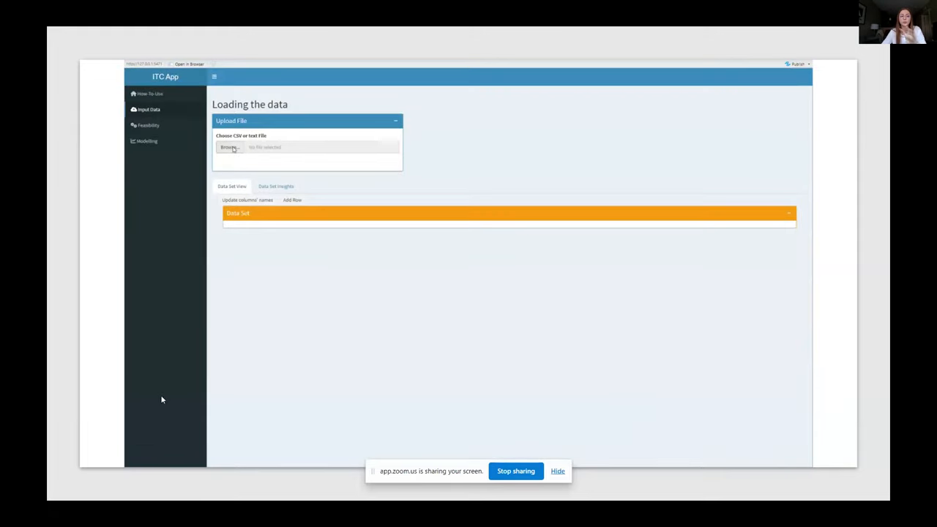
mouse_move(339, 226)
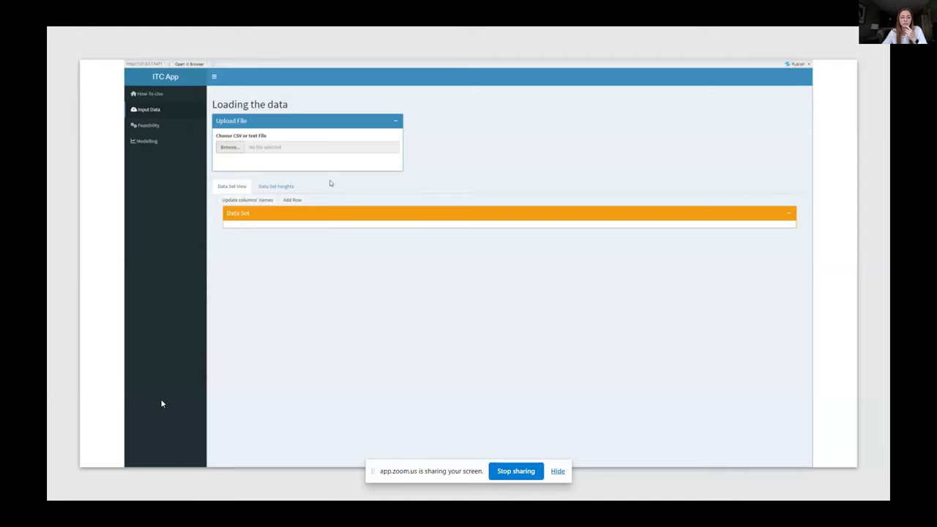
mouse_move(349, 231)
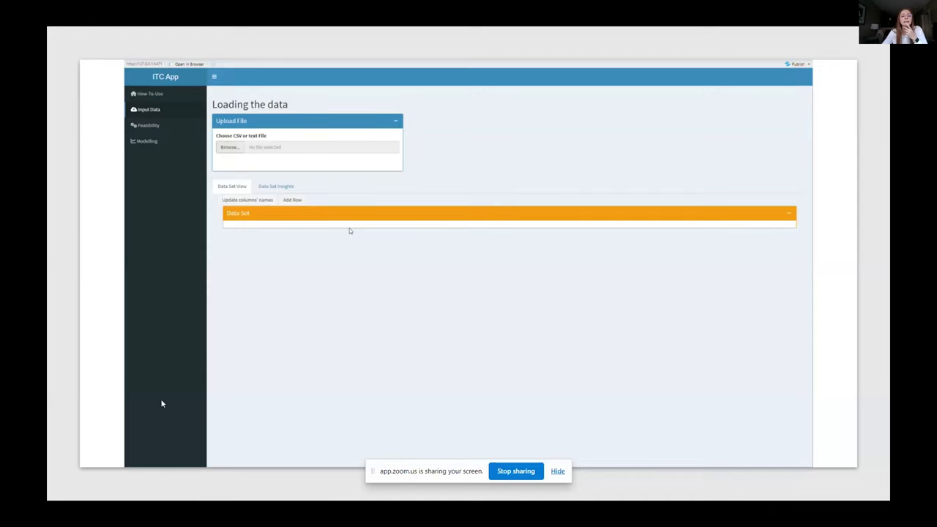
click(229, 146)
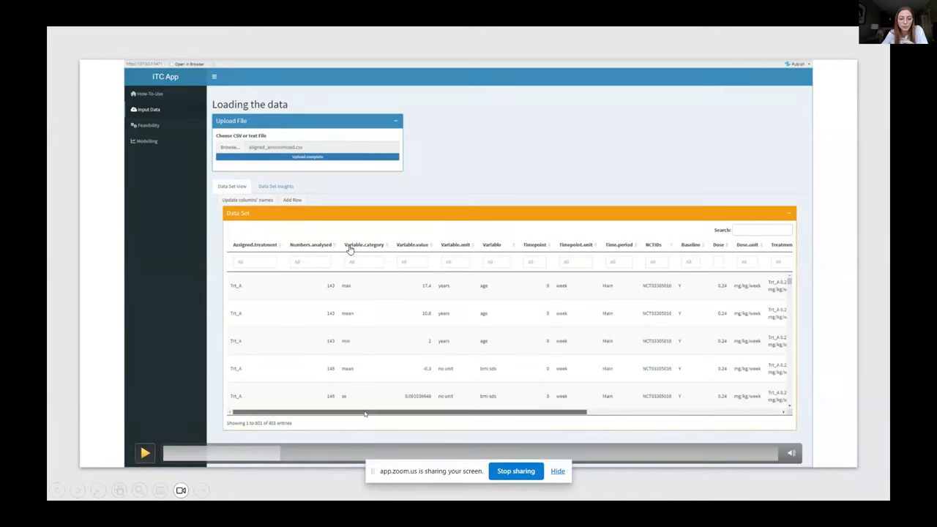
mouse_move(328, 308)
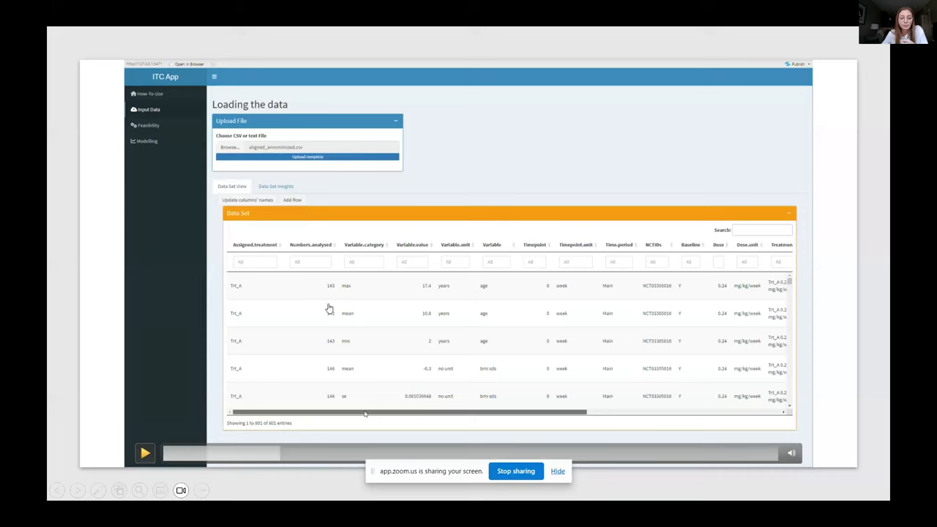
mouse_move(321, 293)
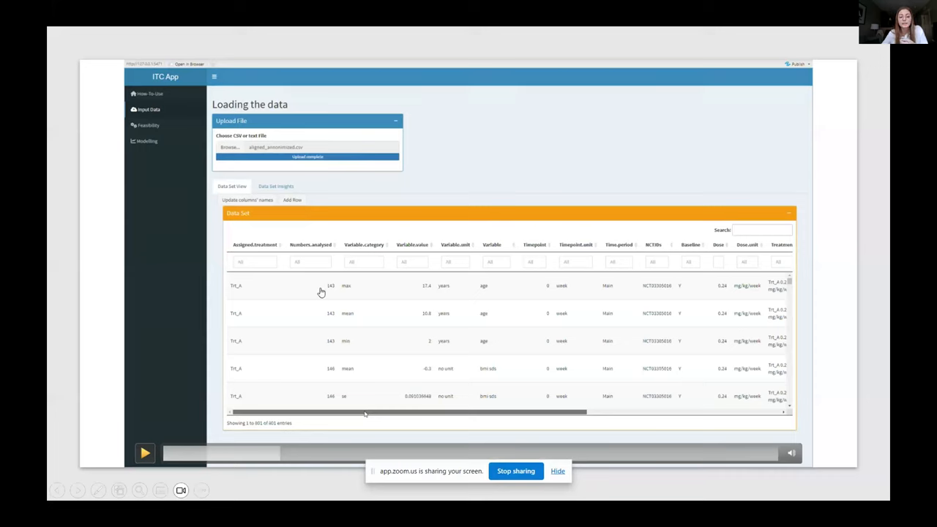
mouse_move(345, 294)
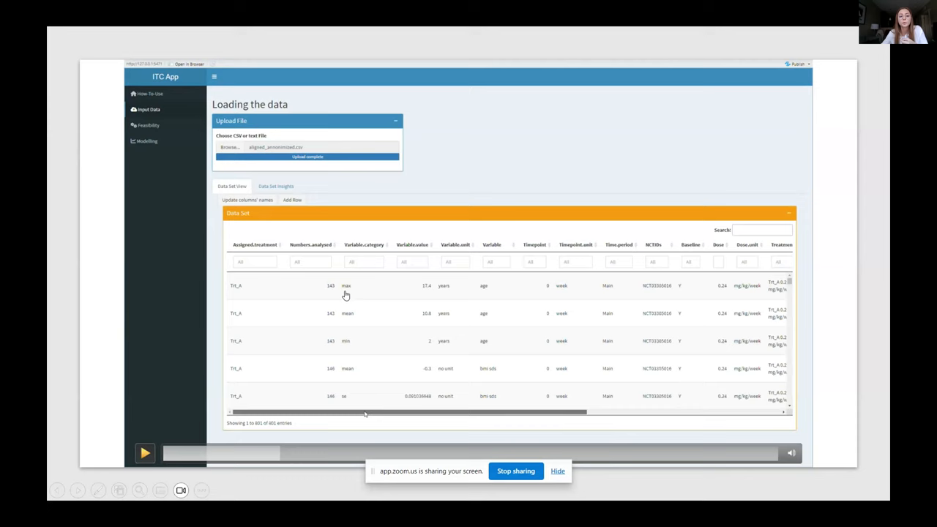
mouse_move(445, 255)
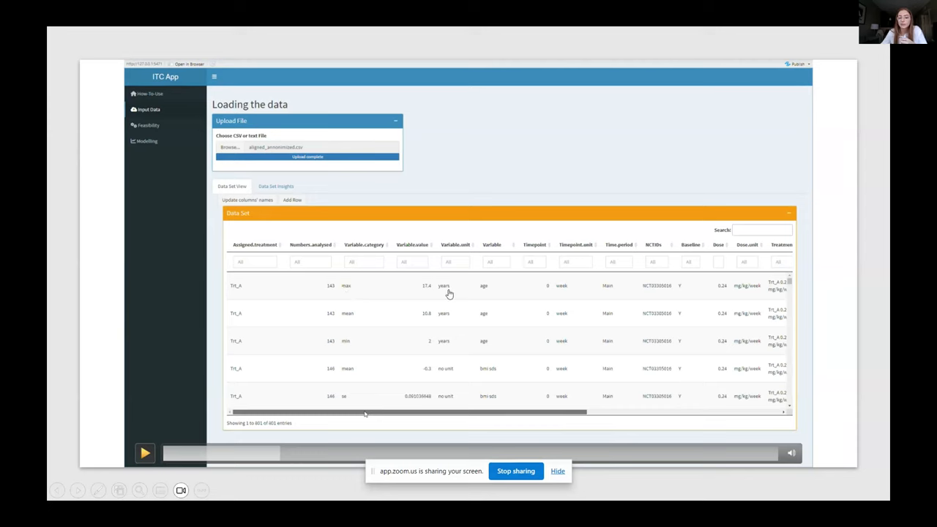
mouse_move(463, 287)
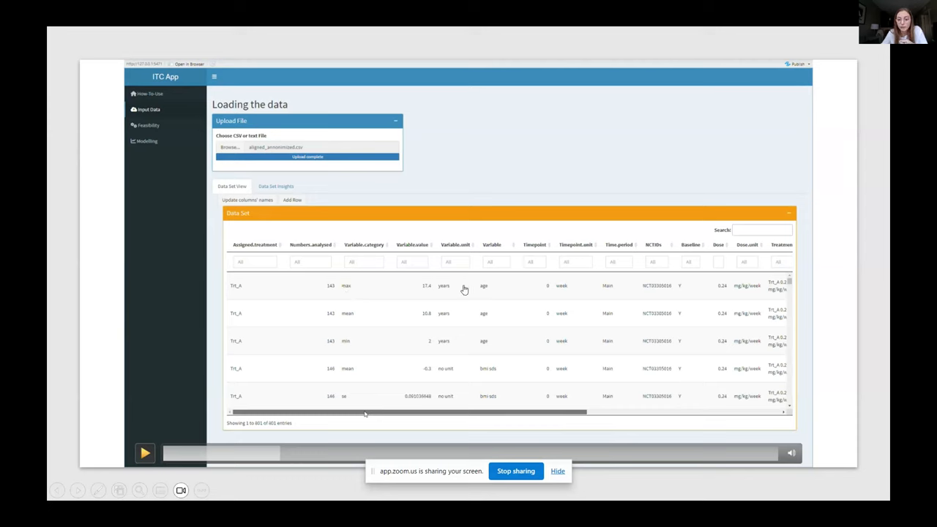
mouse_move(545, 293)
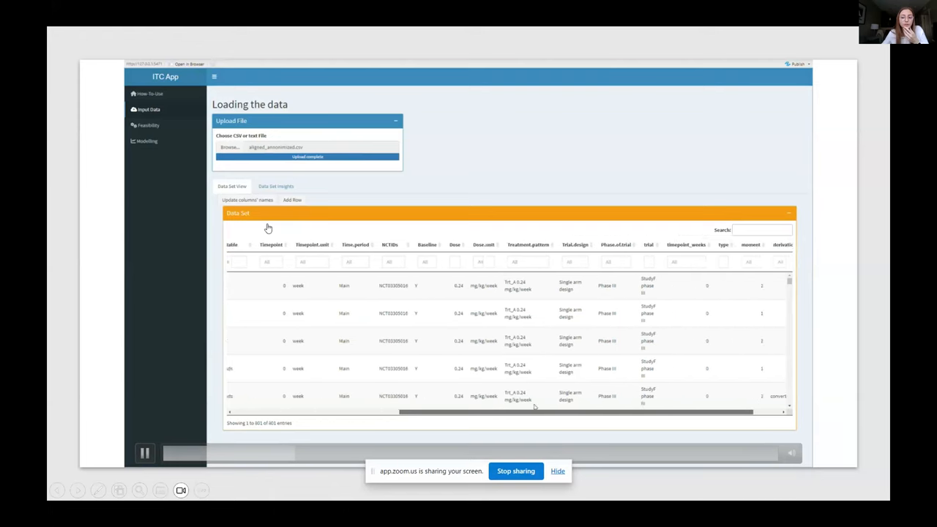
scroll(right, 3)
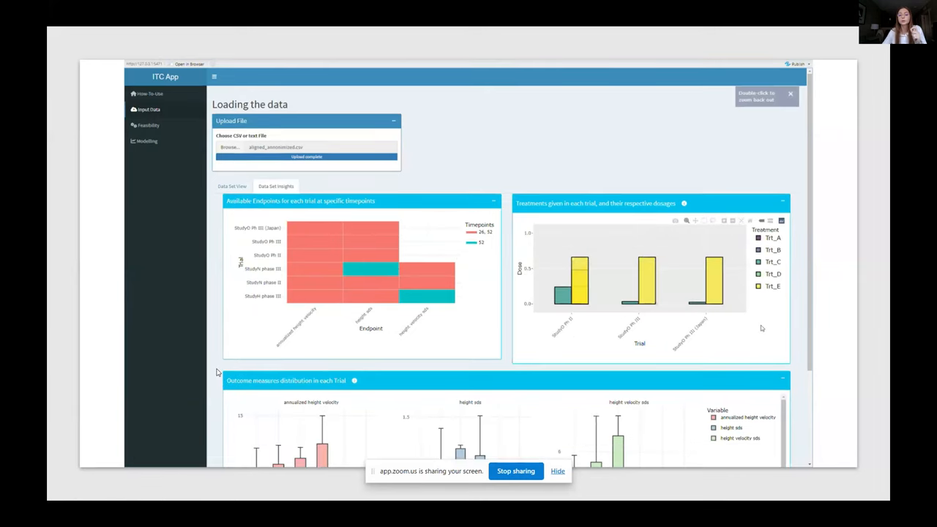
Step: Scroll the insight charts, visit the feasibility analysis page, then return to How To Use
scroll(down, 3)
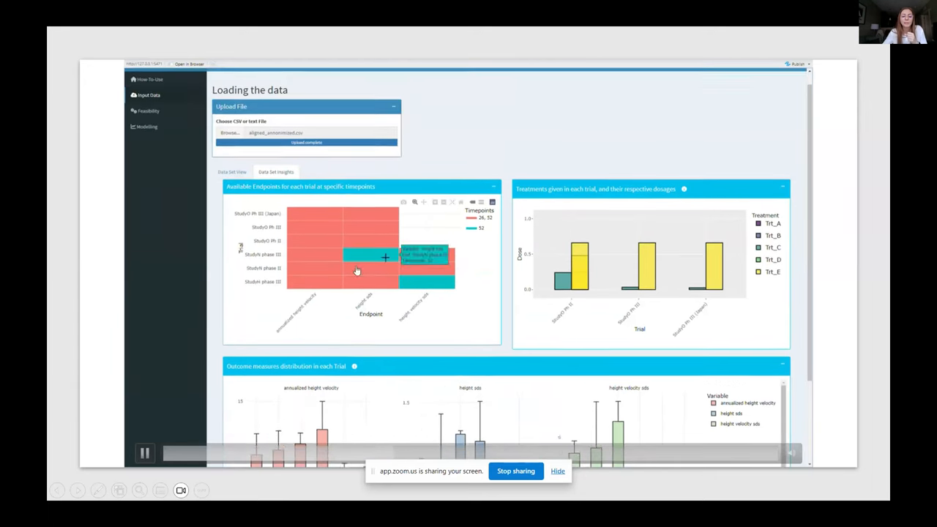
click(148, 124)
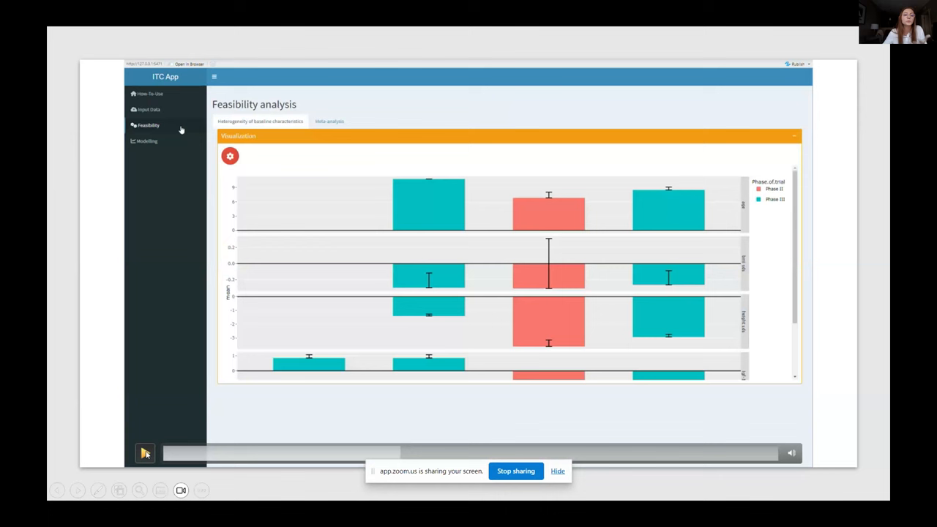
click(146, 94)
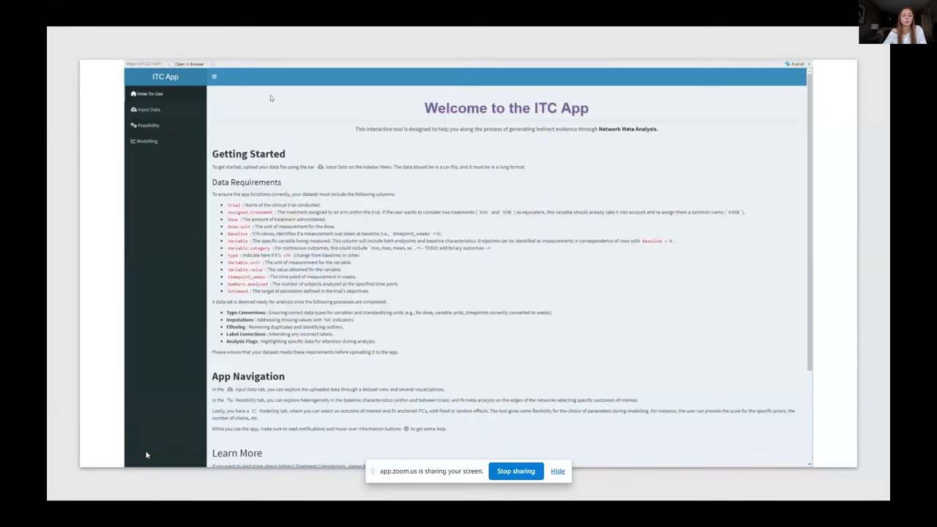
mouse_move(378, 457)
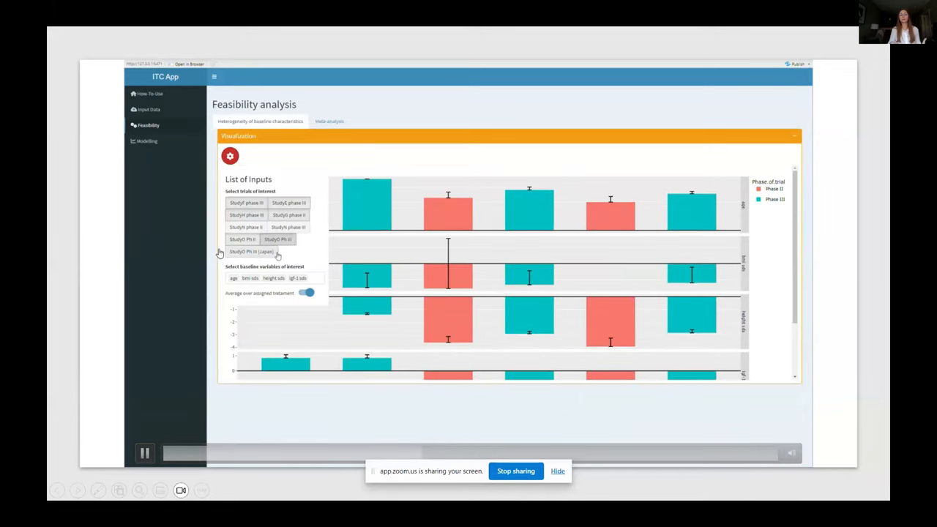
Step: Add a baseline variable, show bars per treatment arm, and move to the Meta-analysis tab
click(275, 278)
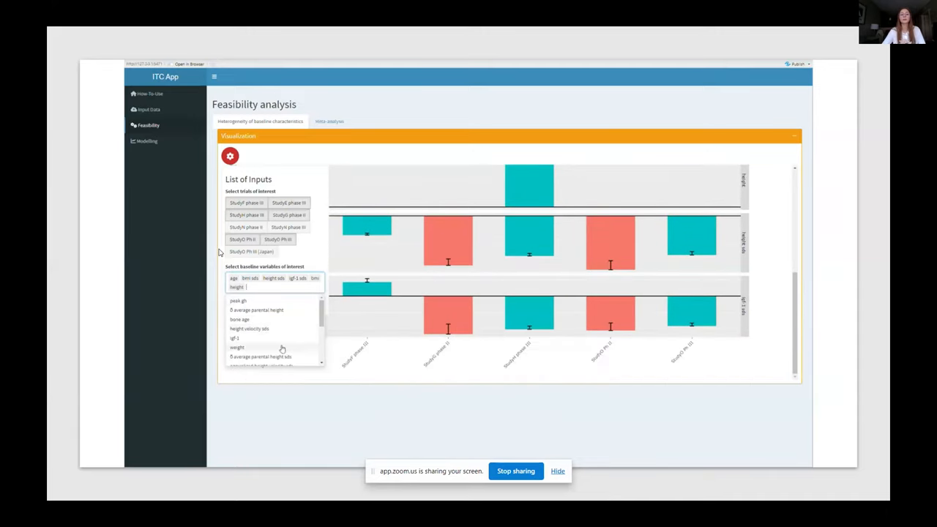
click(236, 347)
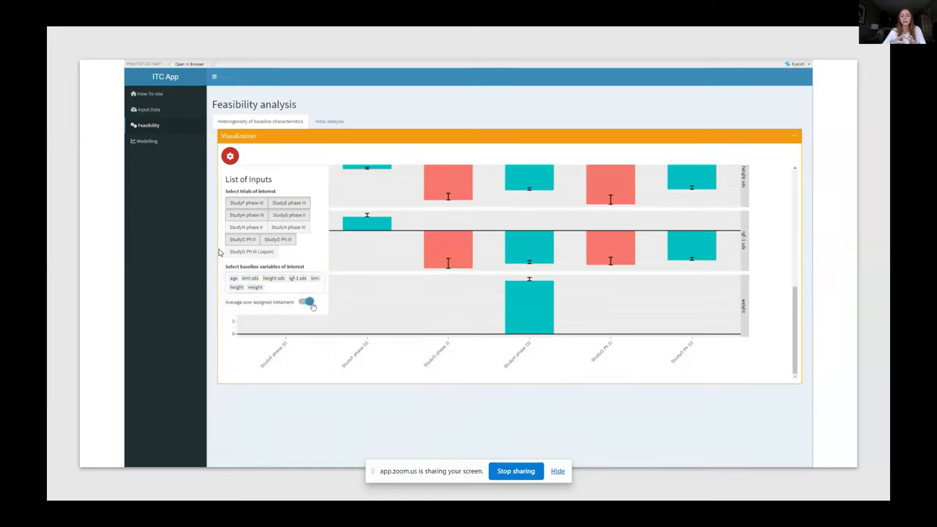
click(308, 302)
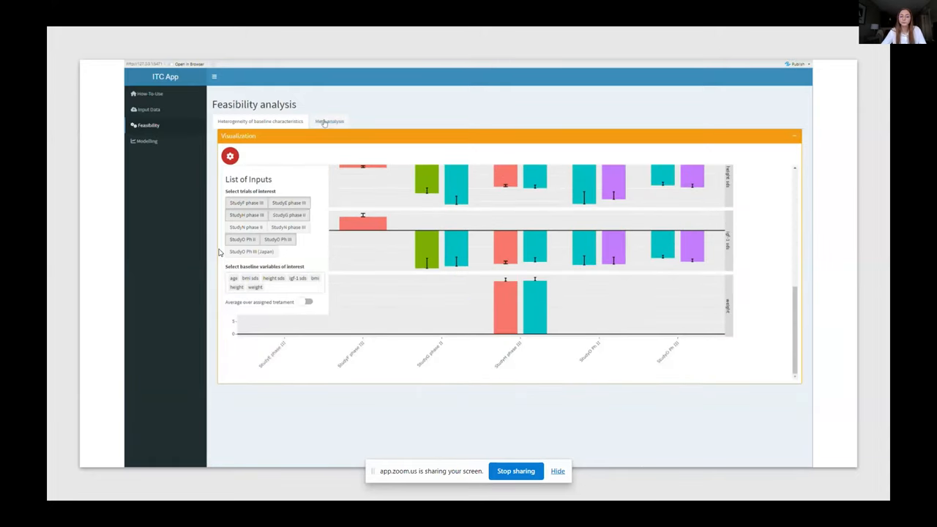
click(329, 120)
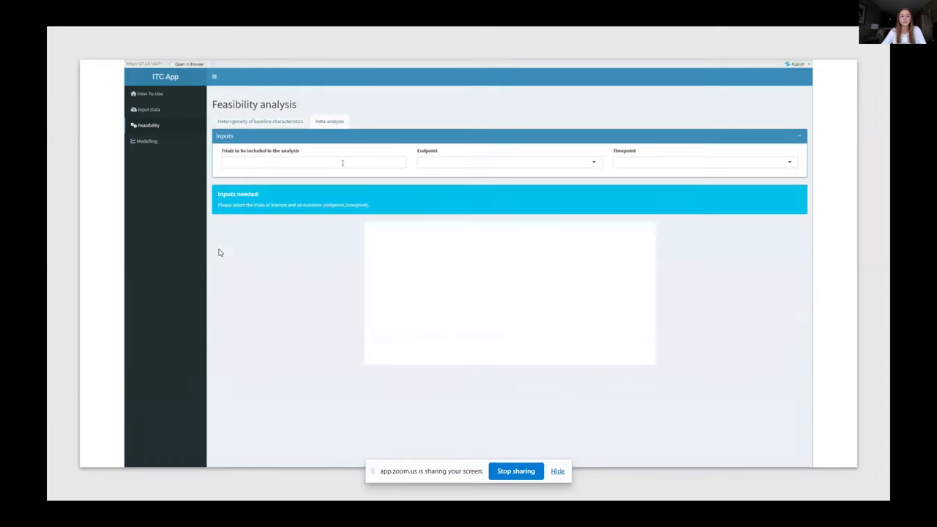
Step: Include more trials in the comparison network and review the endpoint and timepoint choices
click(313, 161)
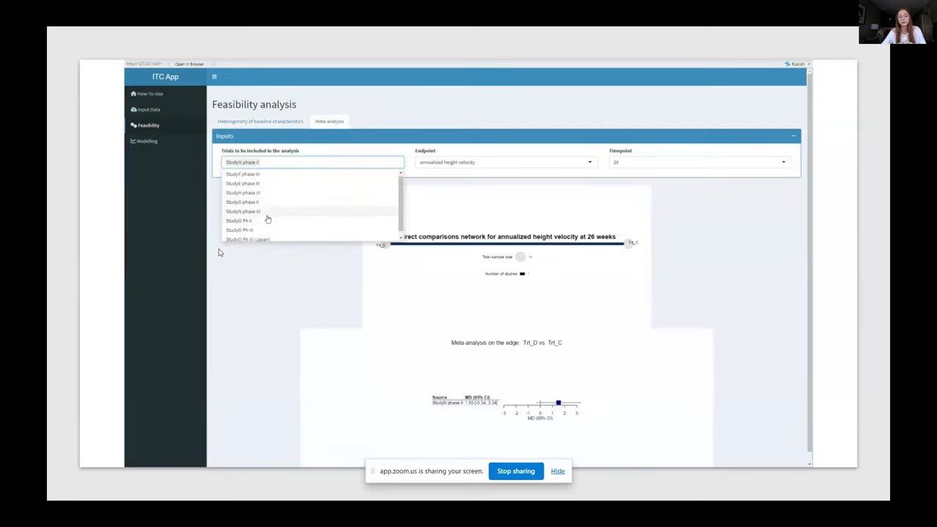
click(239, 220)
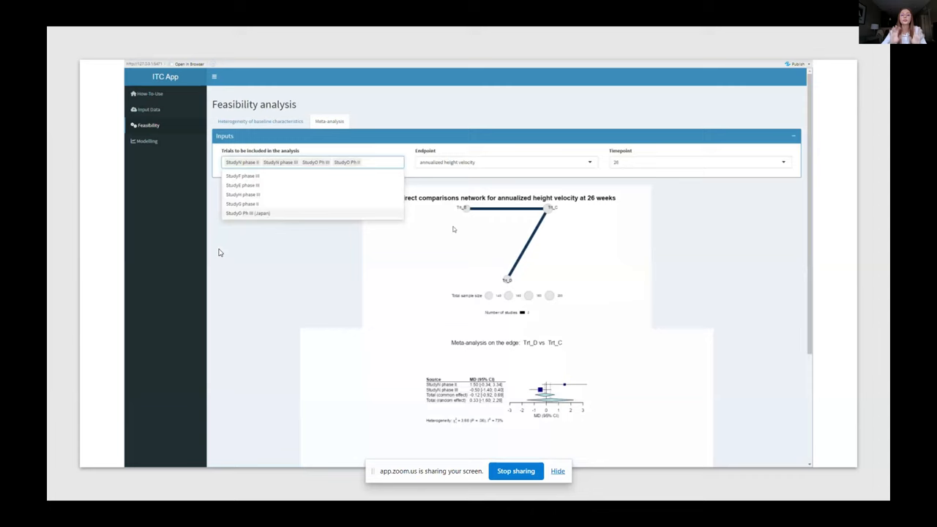
click(505, 161)
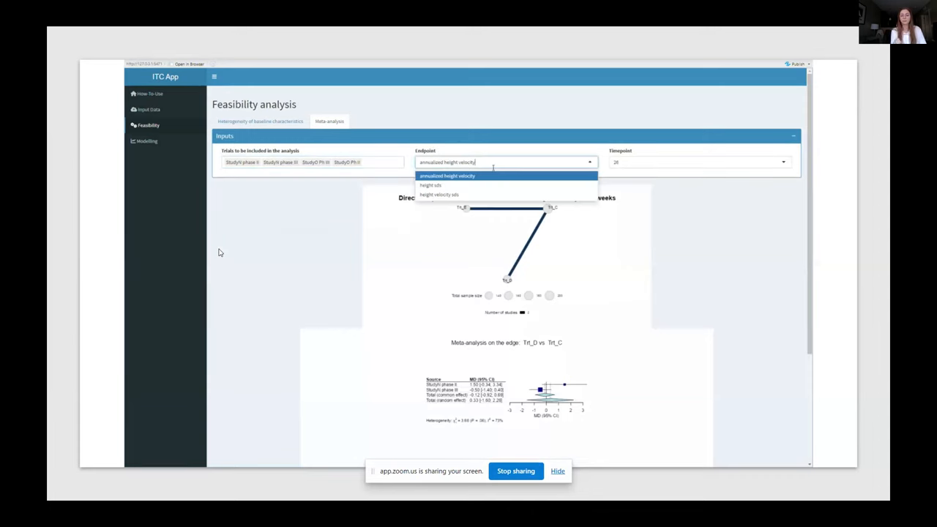
click(700, 161)
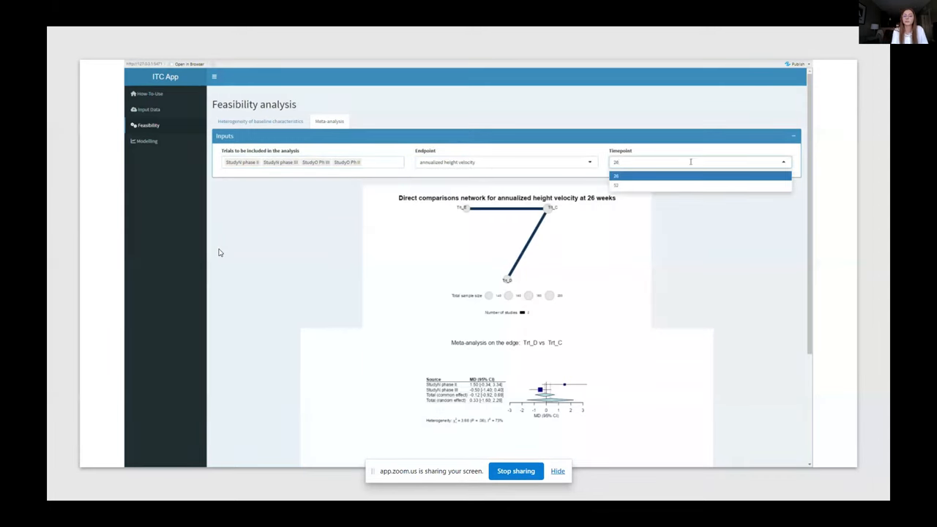
scroll(down, 3)
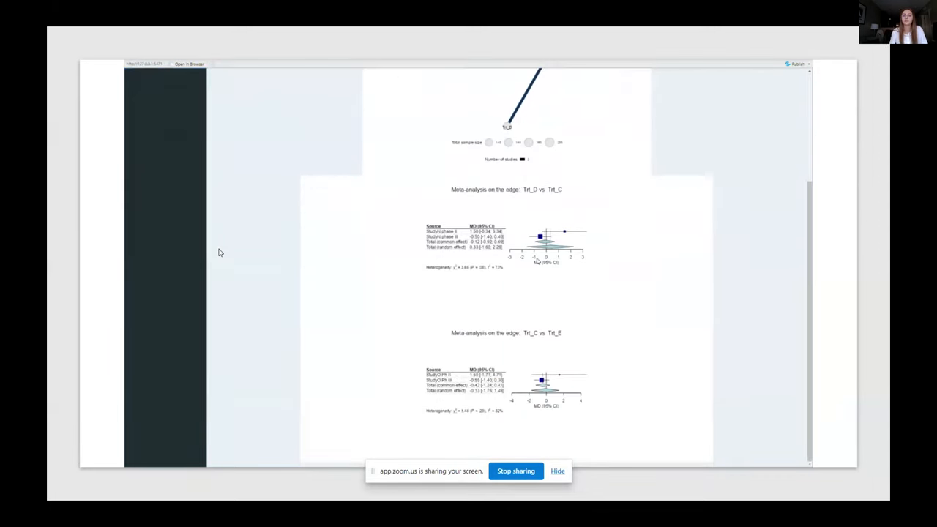
Step: Add the Study5 PII (Japan) trial, then go to the Network Meta Analysis modelling page
click(311, 161)
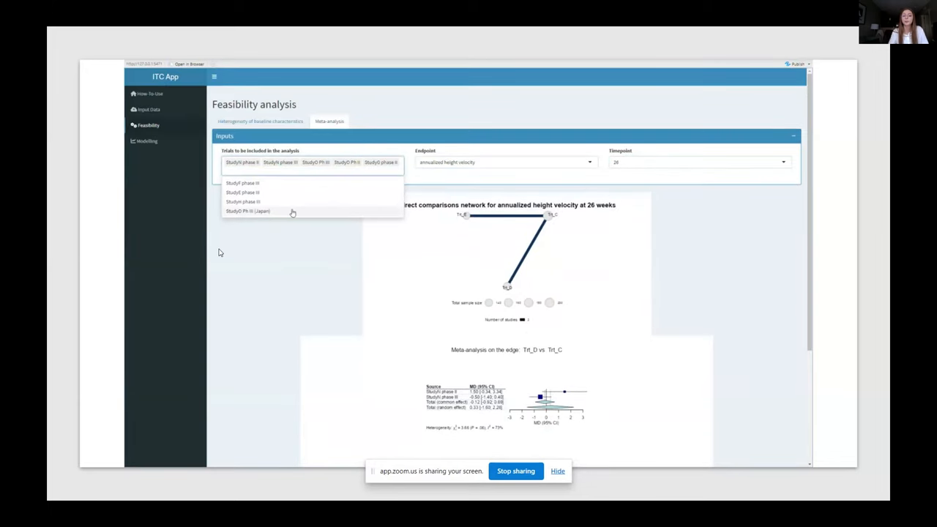
click(248, 211)
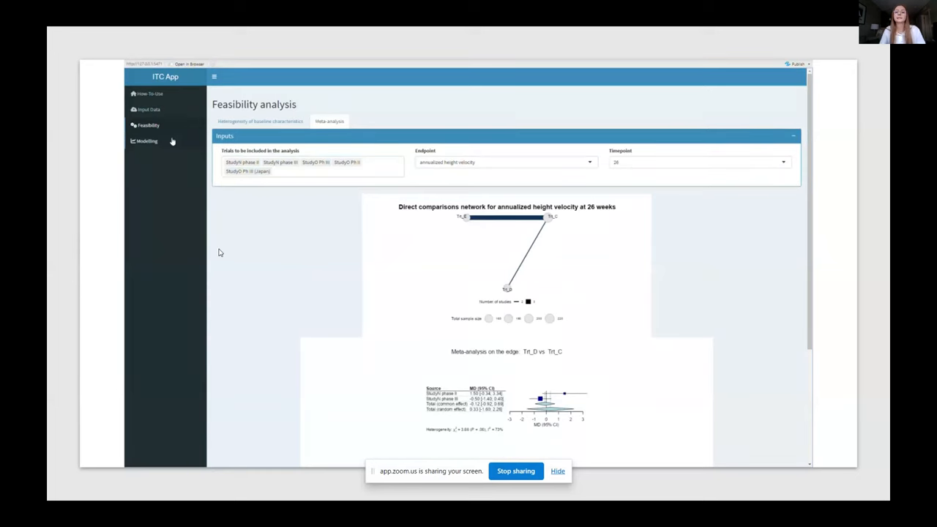
click(146, 141)
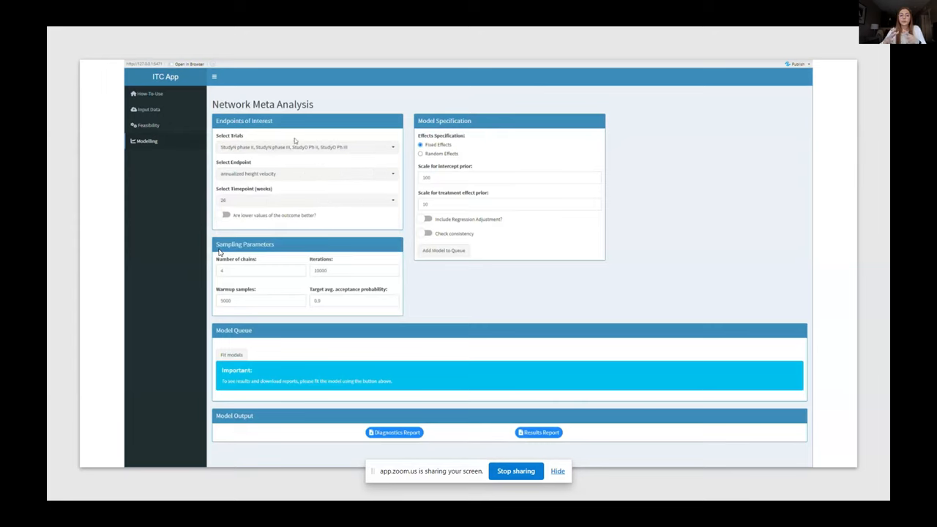
Step: Queue a fixed-effects model for annualized height velocity with intercept prior scale 1000
click(306, 173)
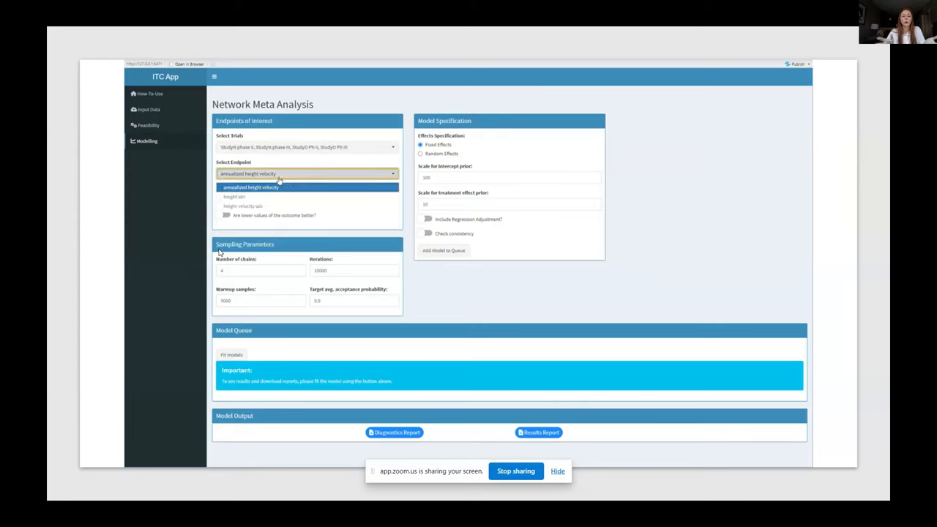
click(250, 188)
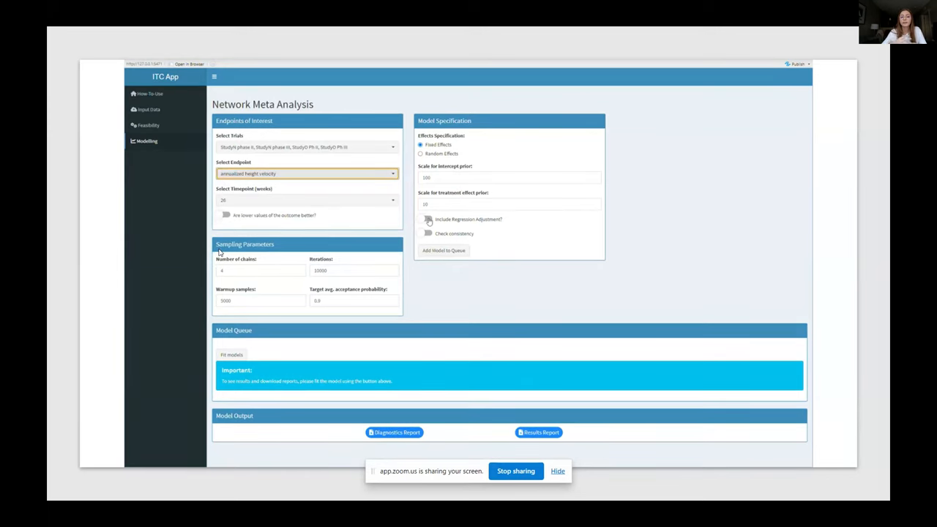
click(428, 219)
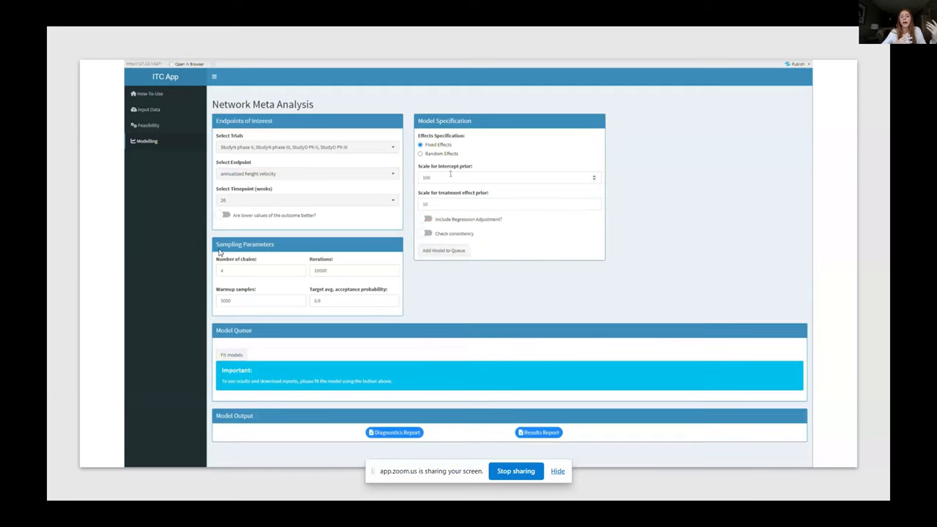
text(10000)
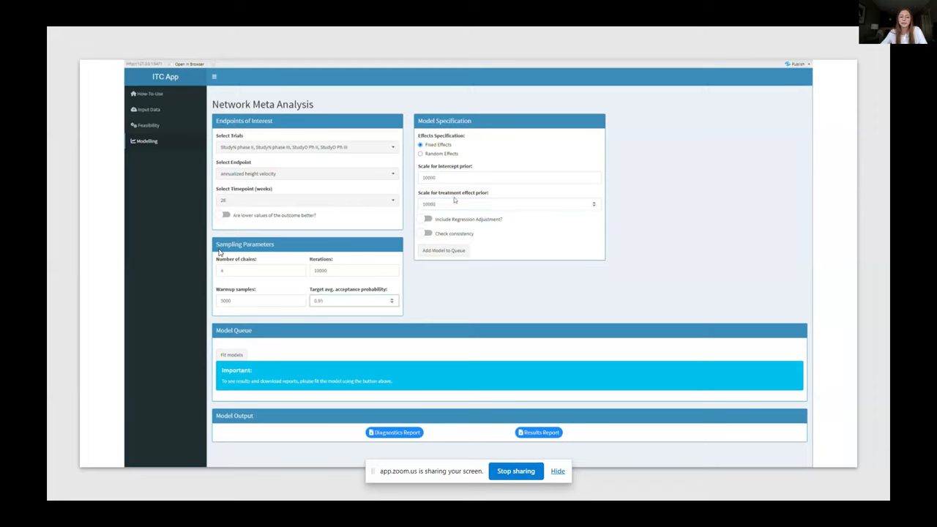
click(442, 250)
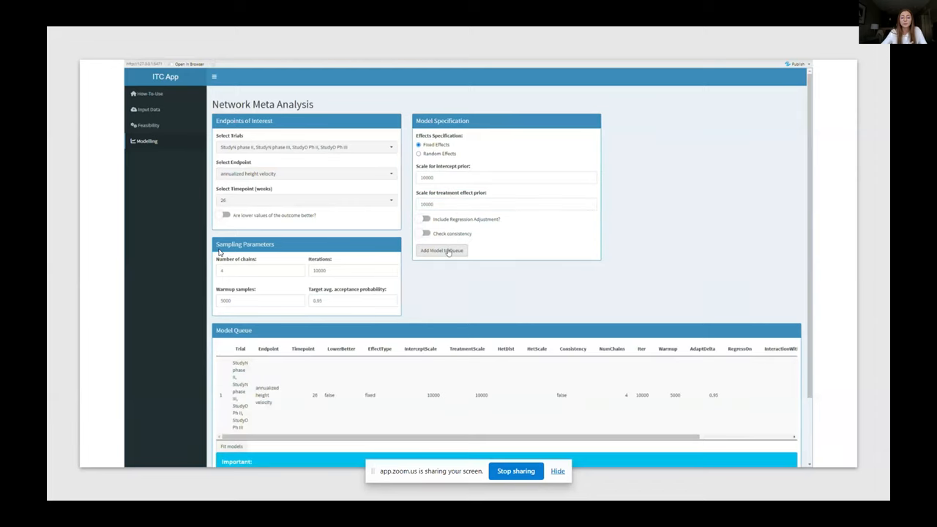
Step: Switch to Random Effects and set the heterogeneity prior scale to 1000 for a second model
click(419, 154)
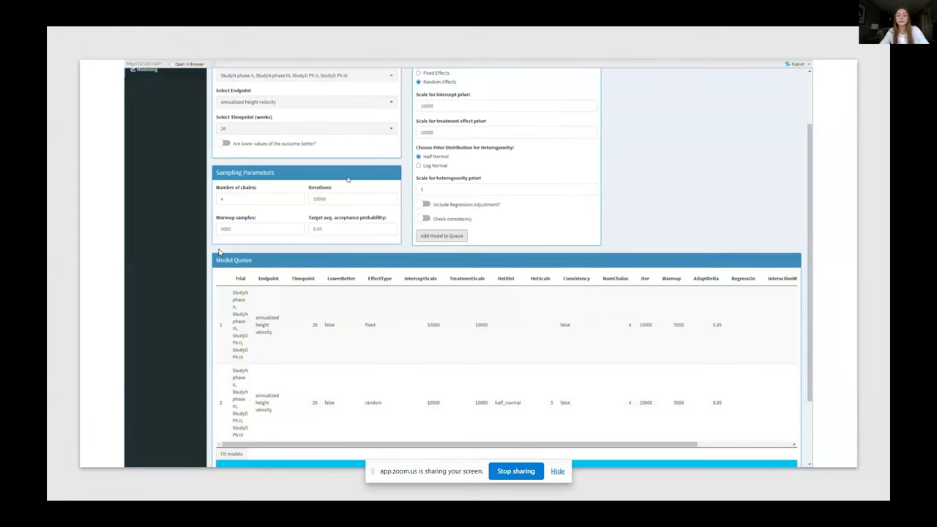
click(352, 228)
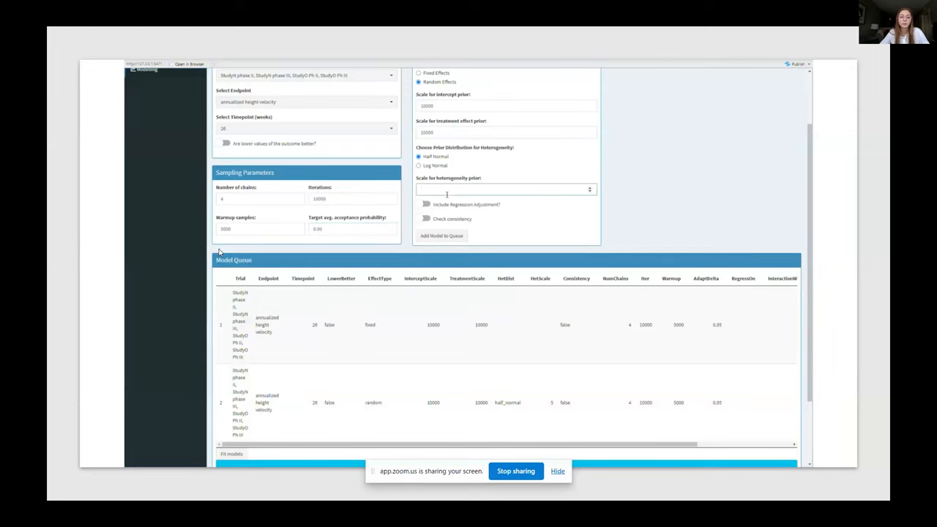
text(1000)
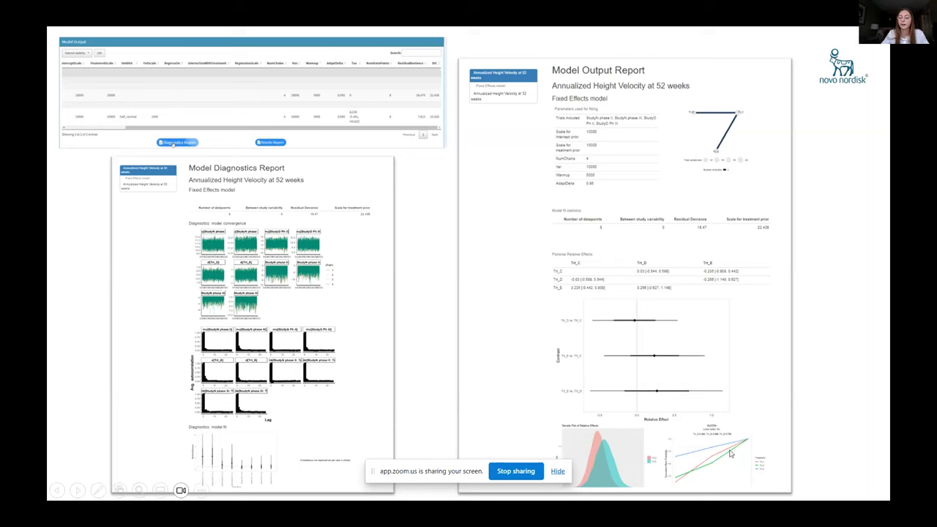
mouse_move(636, 392)
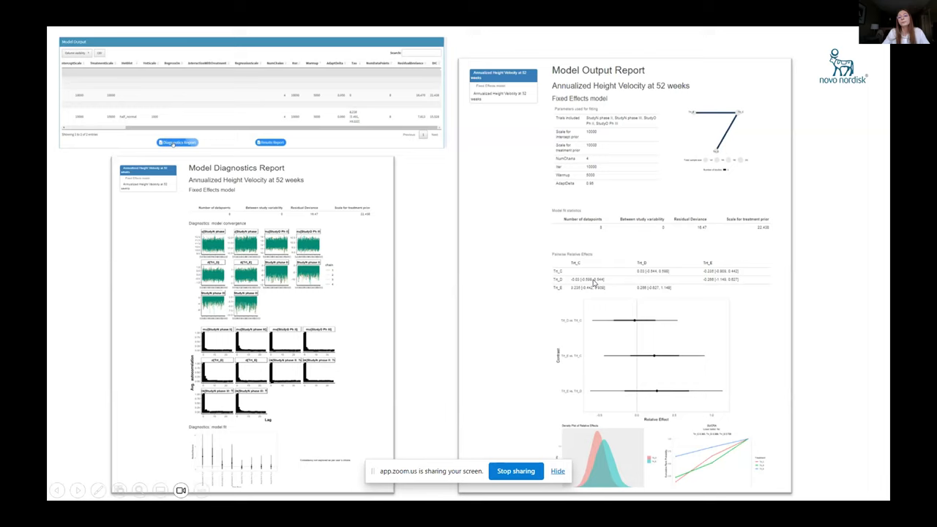
mouse_move(803, 211)
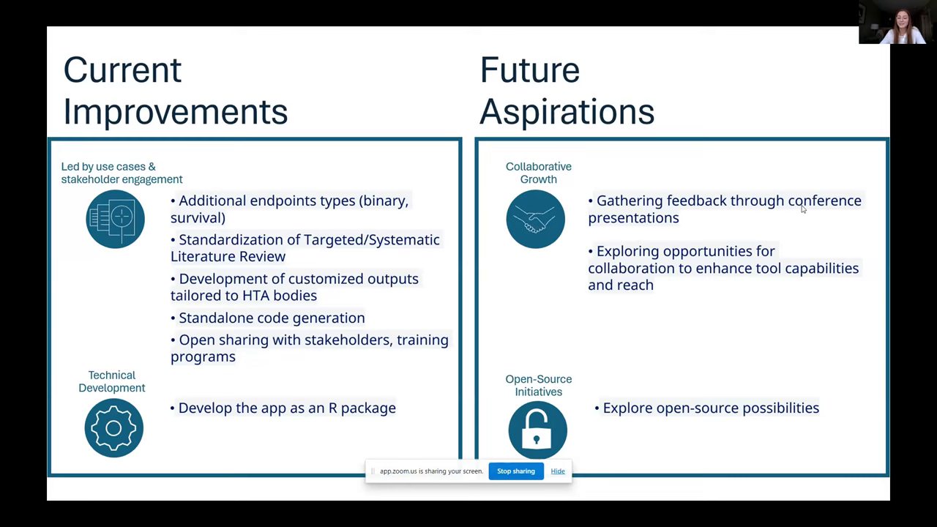
Step: Advance the slideshow from the improvements slide to the Q&A slide
key(right)
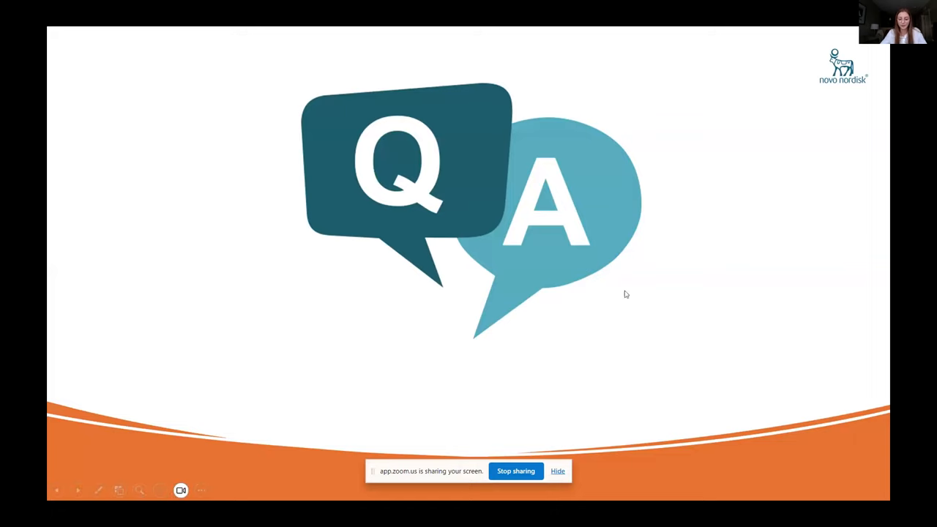
mouse_move(524, 246)
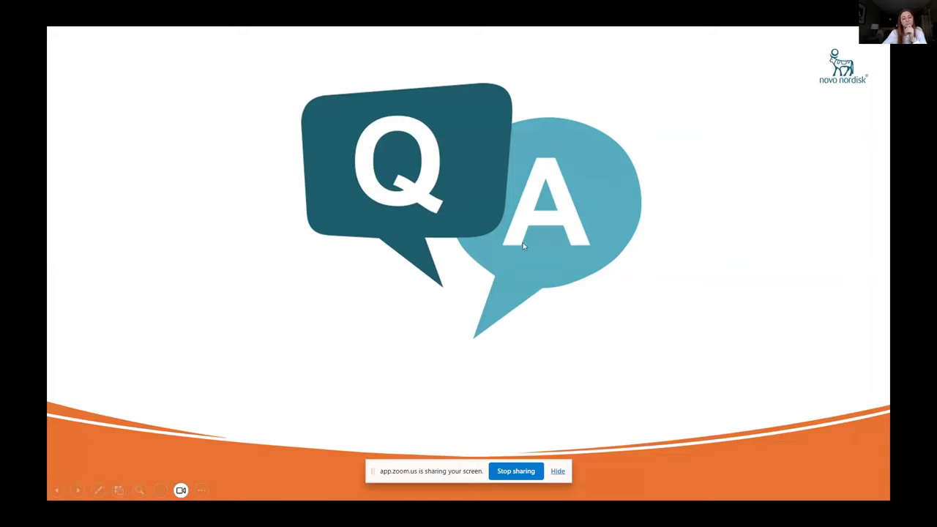
mouse_move(442, 243)
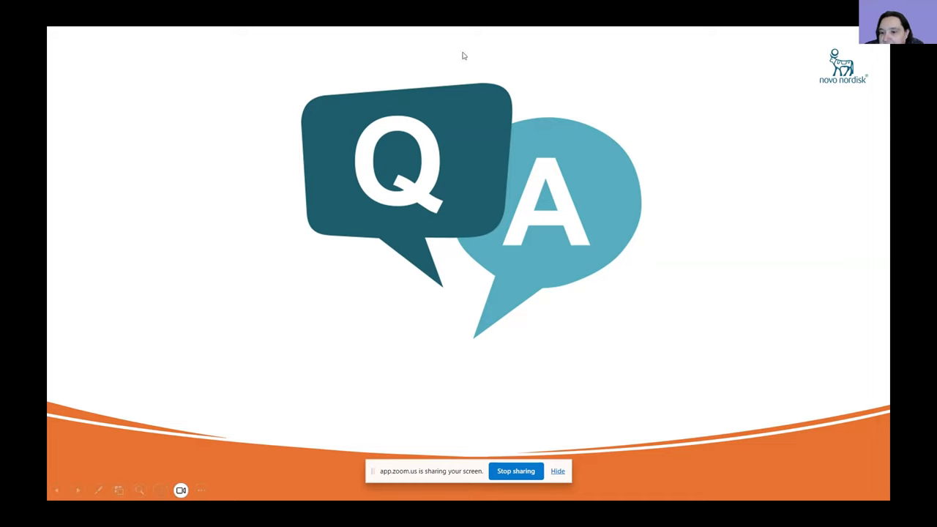
mouse_move(615, 216)
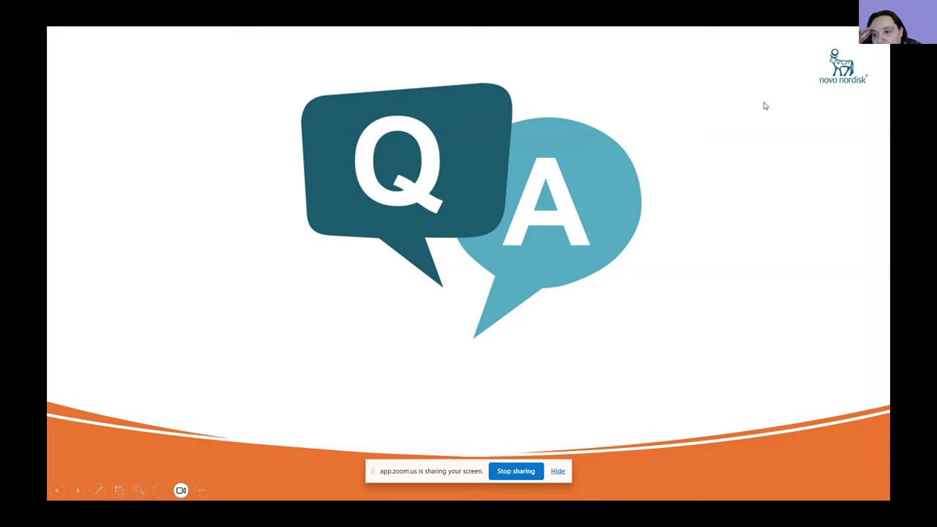
mouse_move(729, 94)
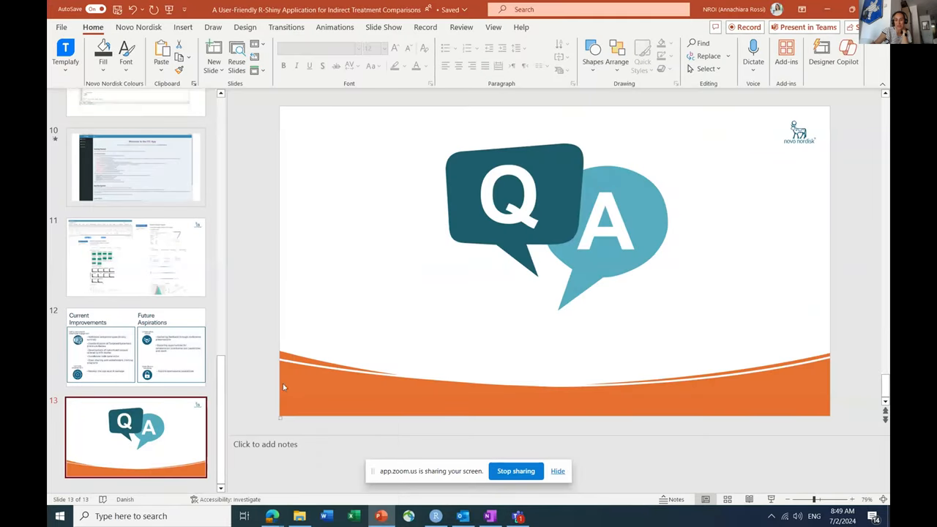
mouse_move(238, 384)
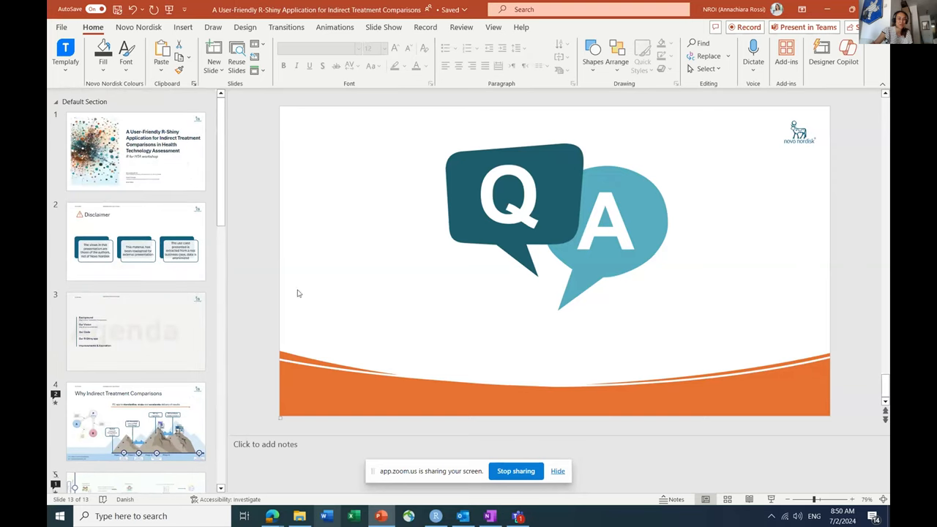
mouse_move(287, 359)
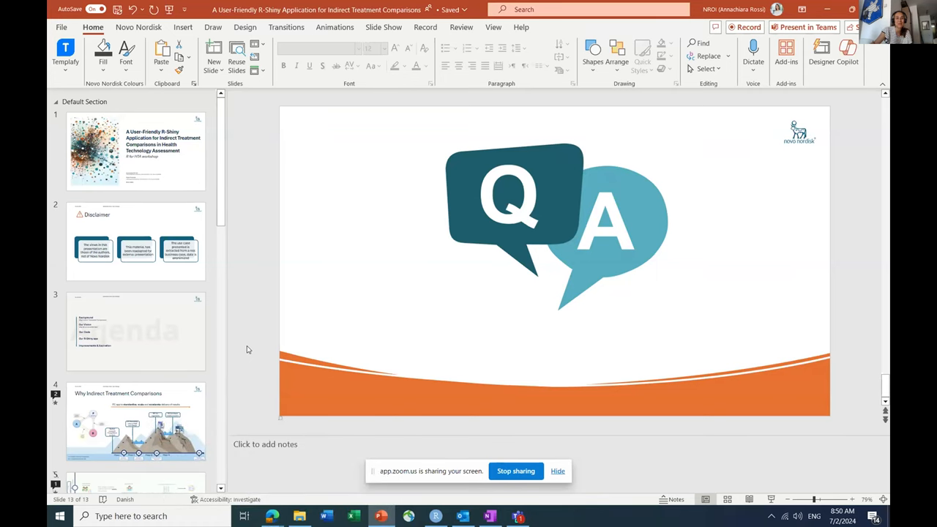
scroll(down, 3)
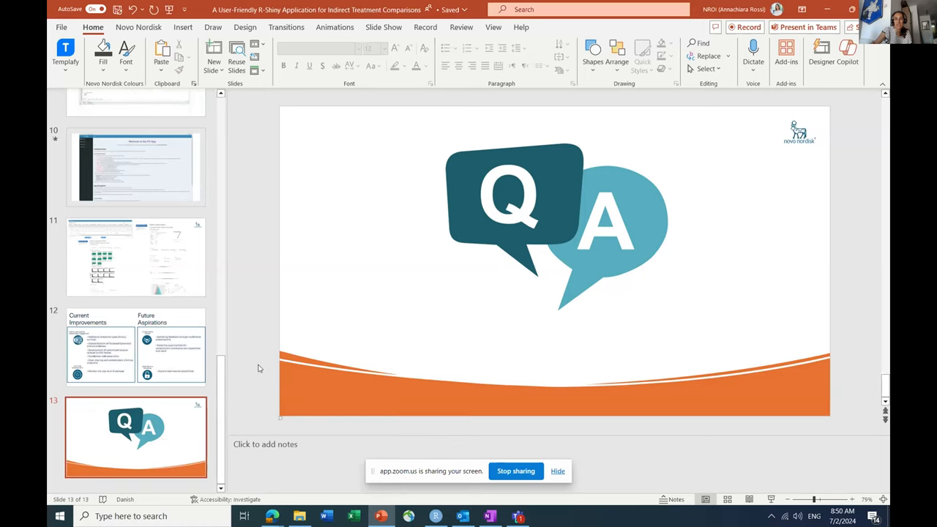
mouse_move(241, 357)
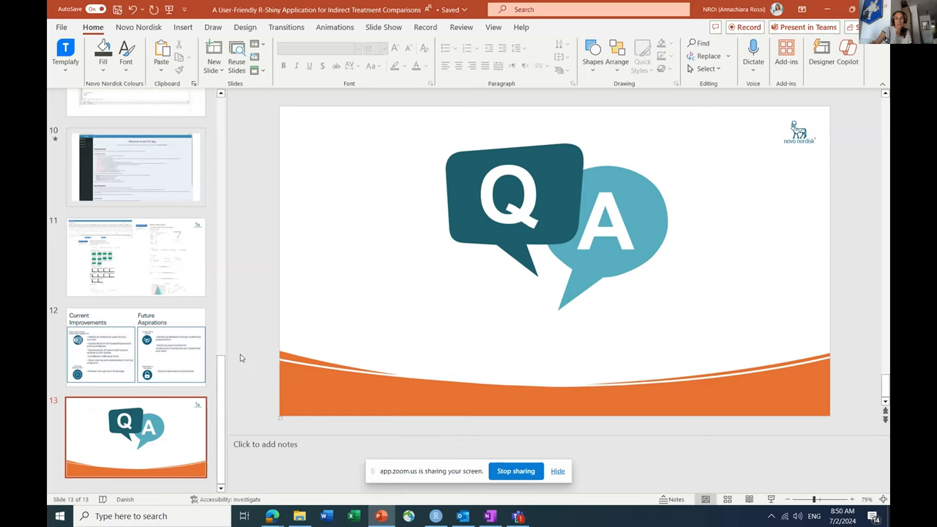
mouse_move(208, 375)
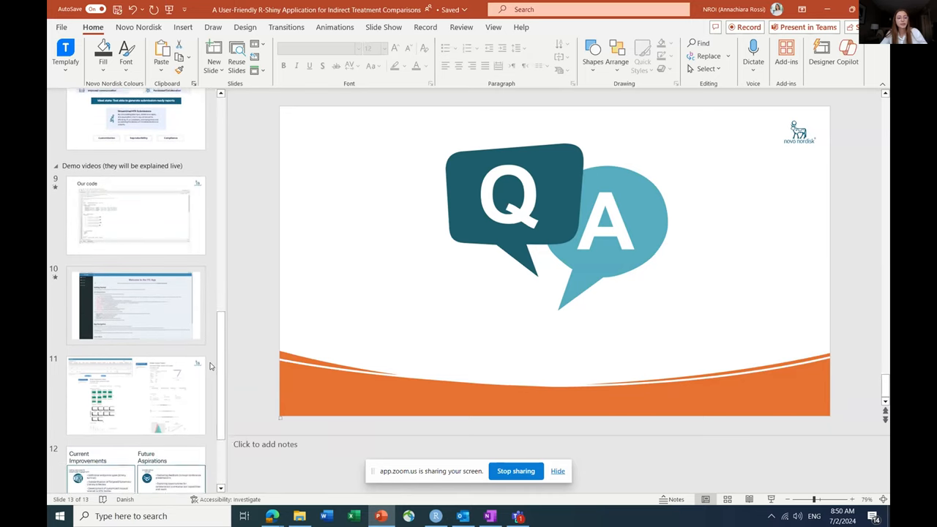
scroll(down, 3)
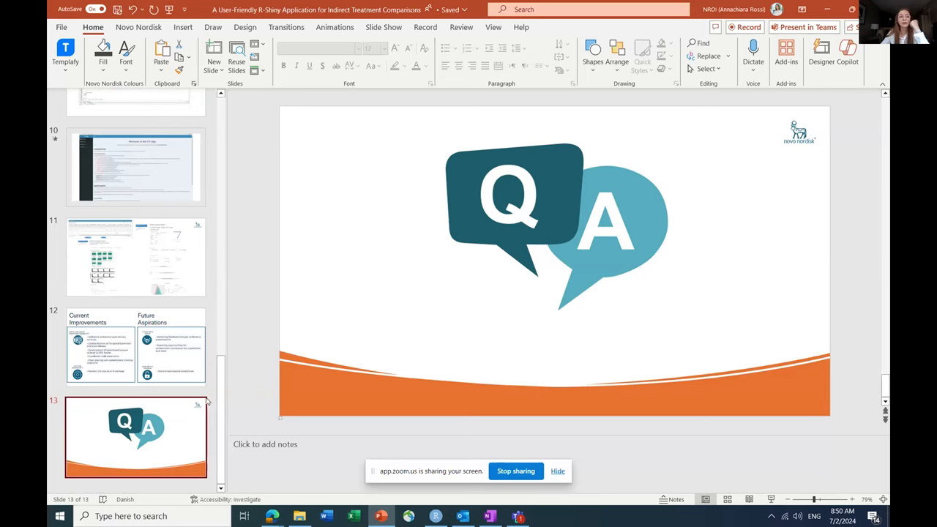
mouse_move(216, 348)
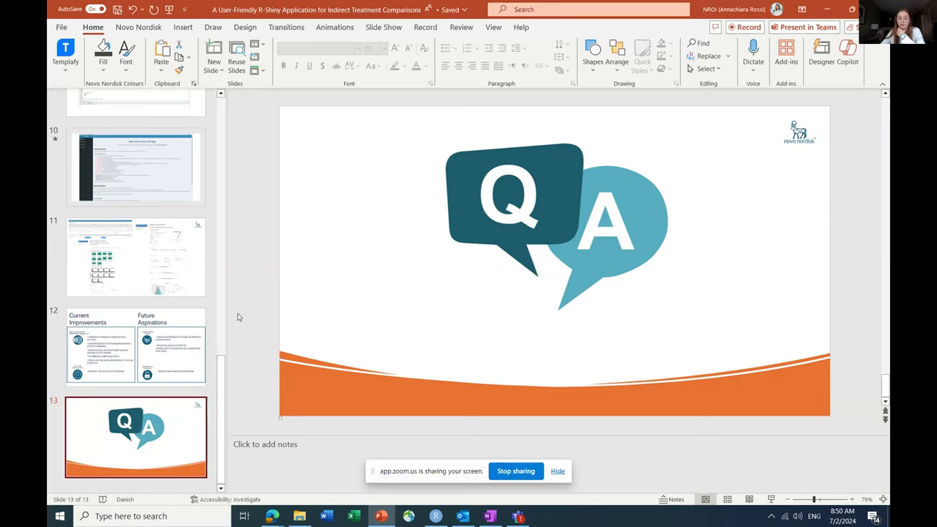
mouse_move(276, 413)
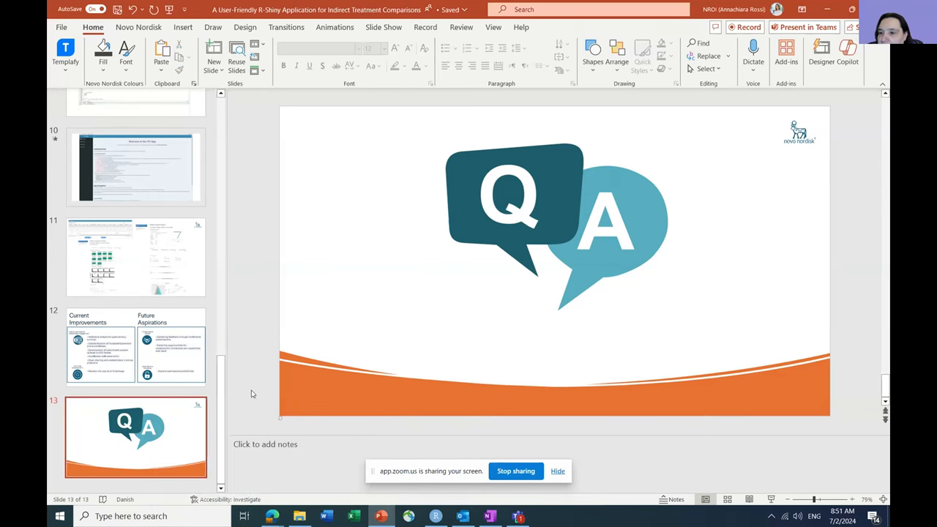
mouse_move(261, 383)
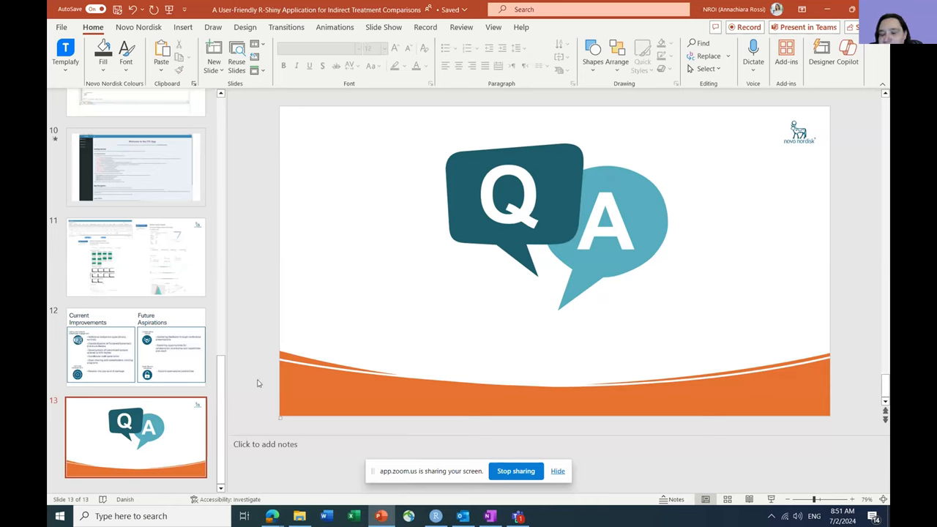
mouse_move(247, 434)
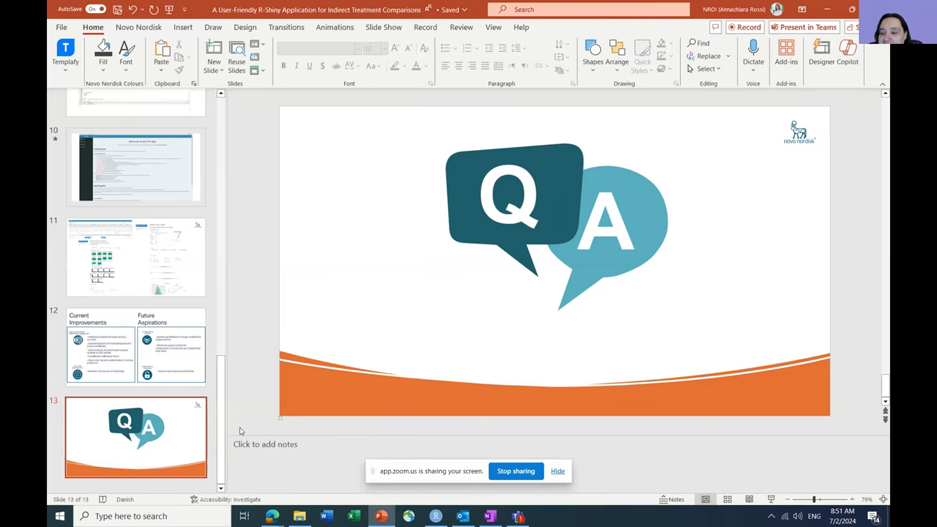
mouse_move(207, 432)
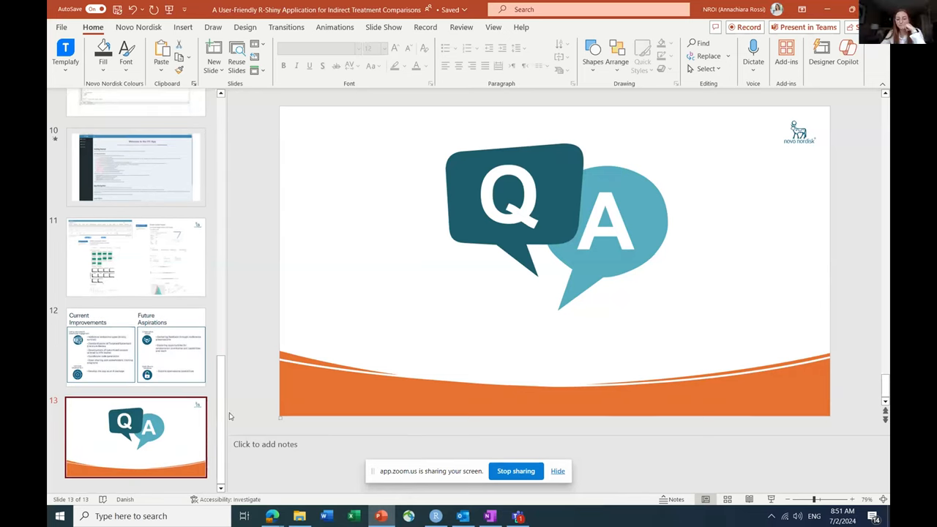
mouse_move(215, 401)
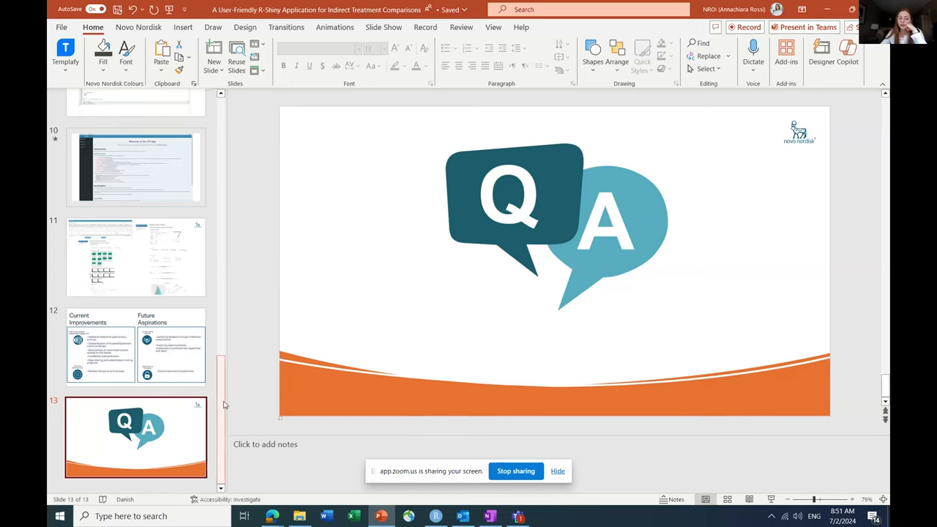
mouse_move(219, 397)
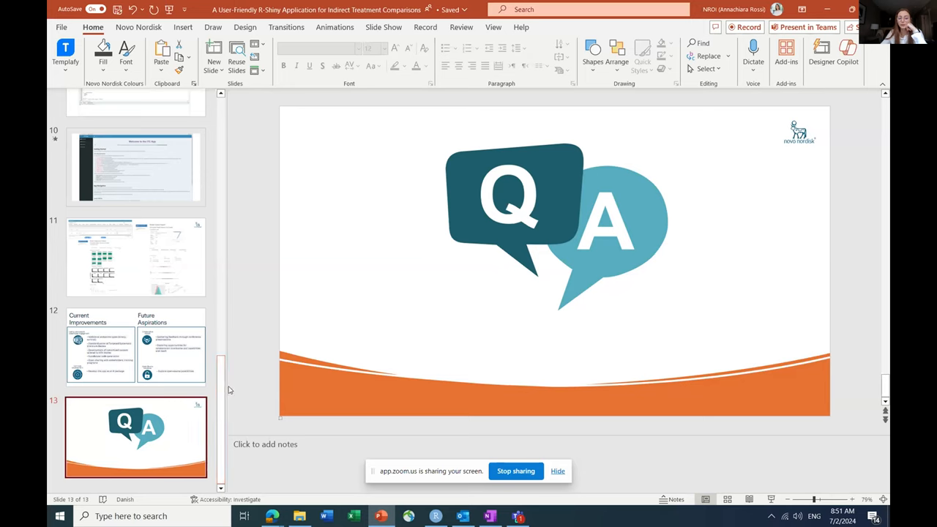
mouse_move(236, 392)
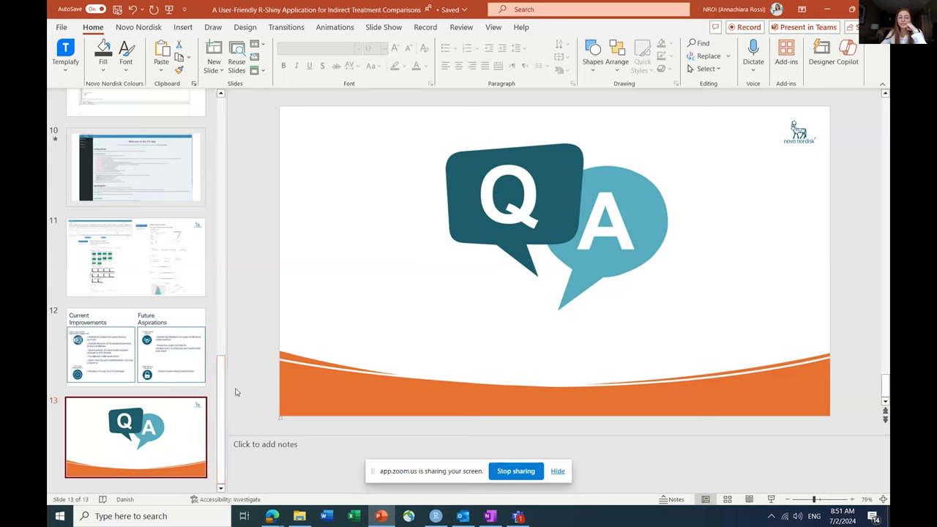
mouse_move(240, 388)
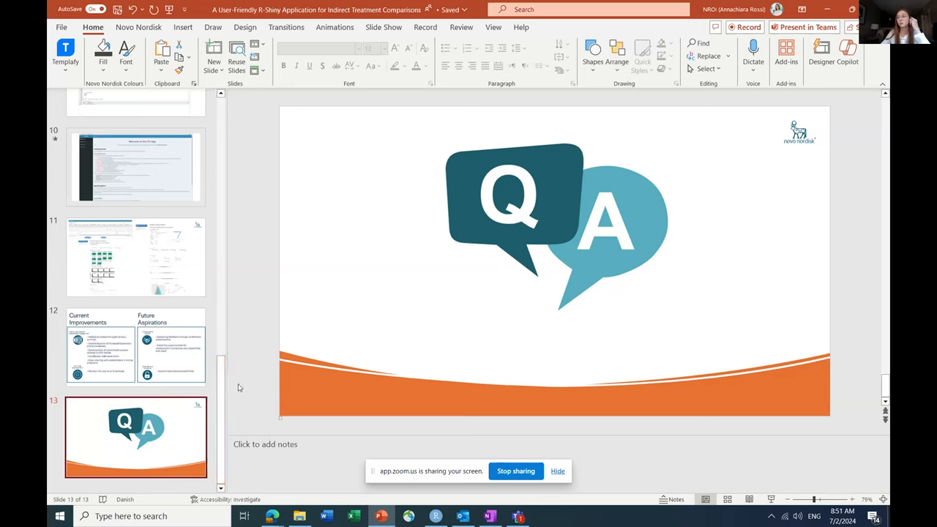
mouse_move(243, 390)
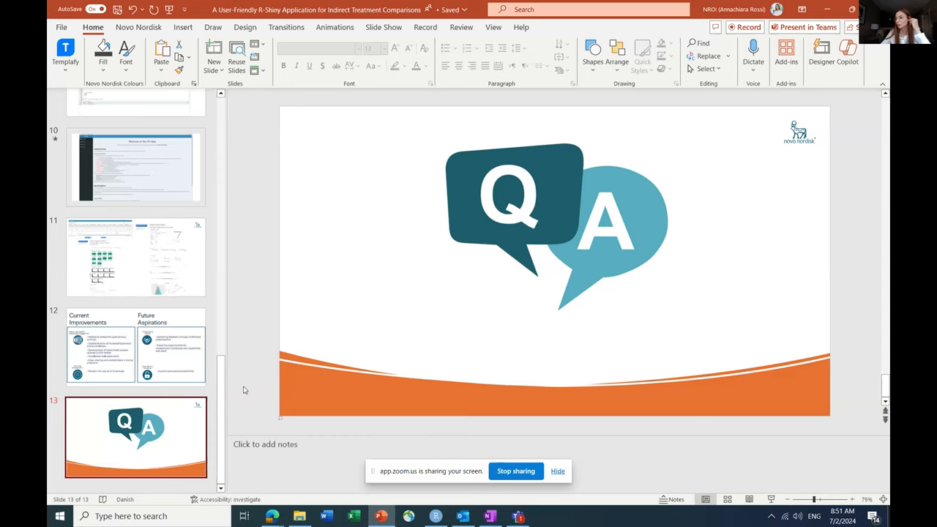
mouse_move(247, 387)
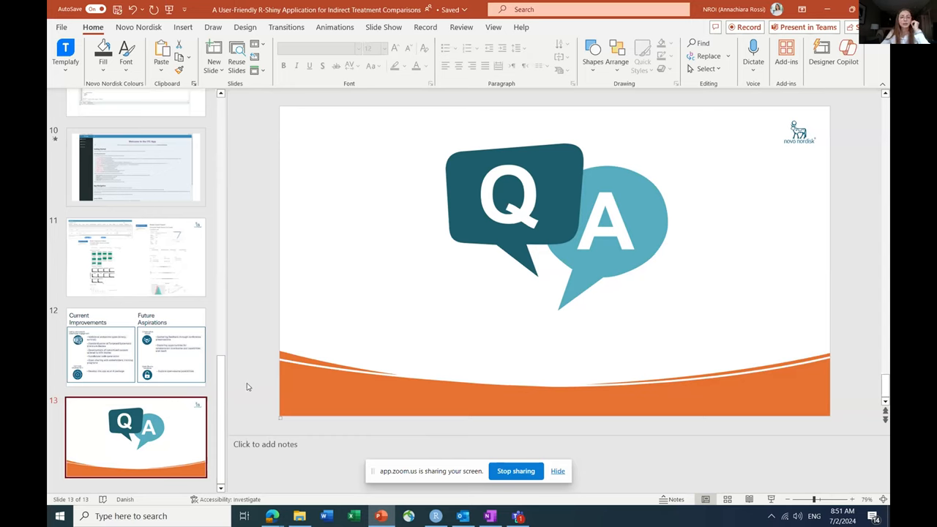